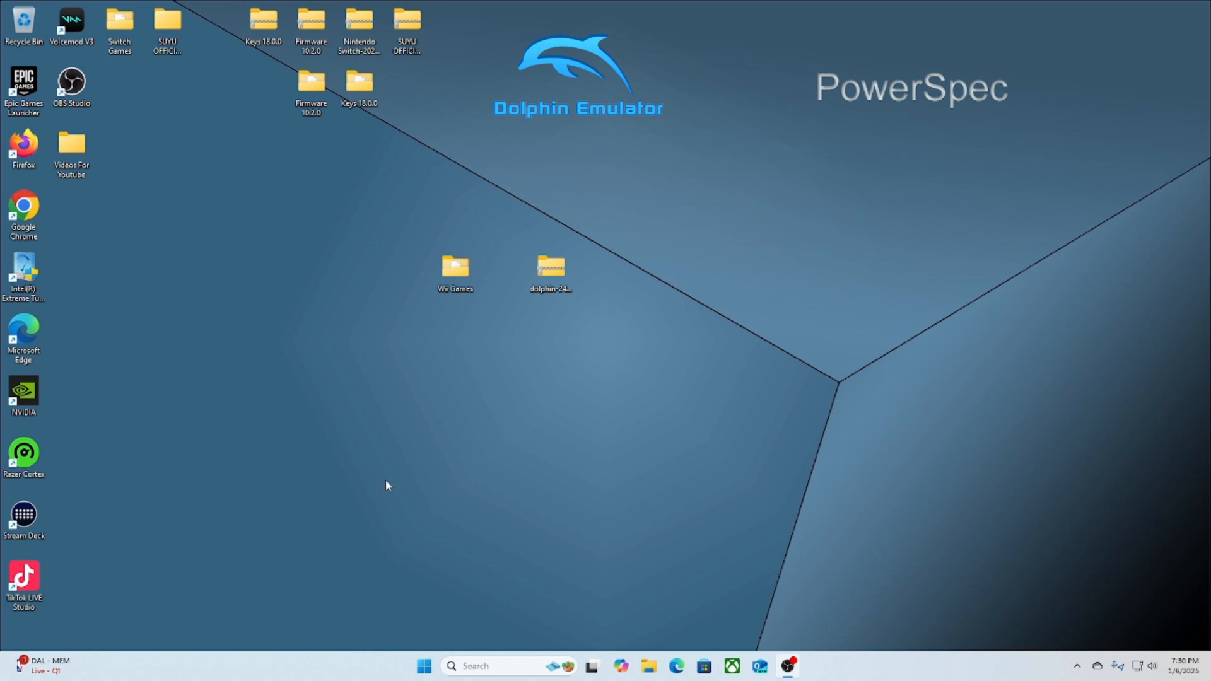
mouse_move(416, 335)
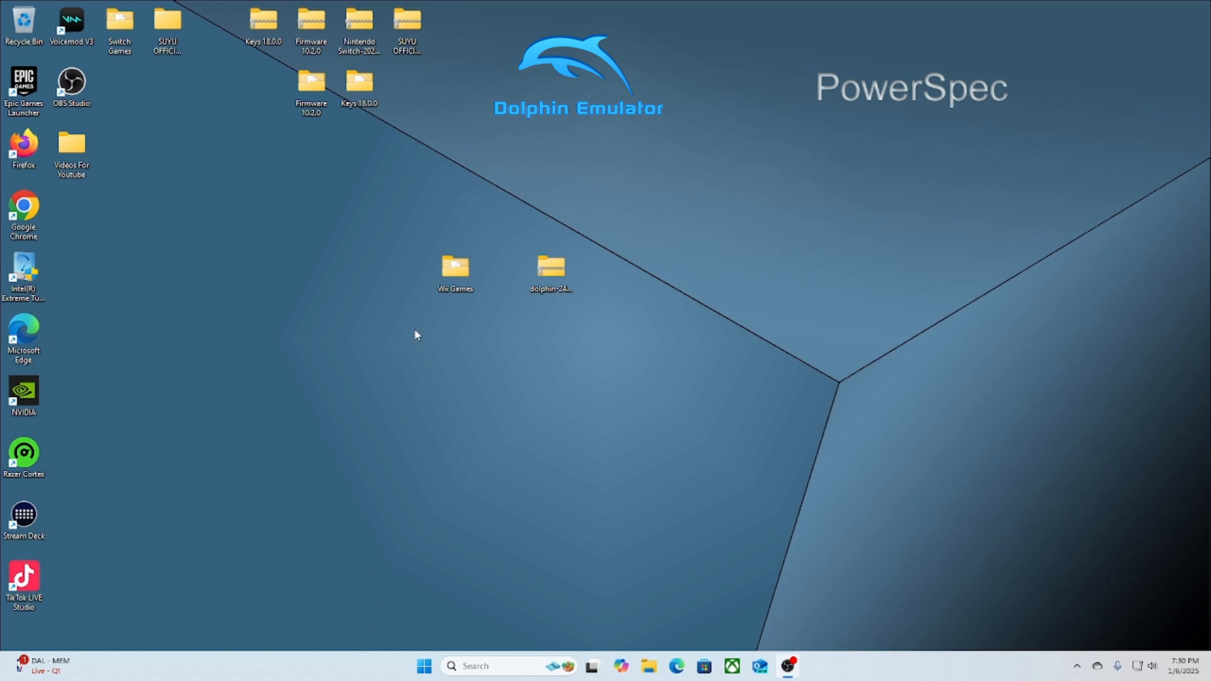
mouse_move(471, 328)
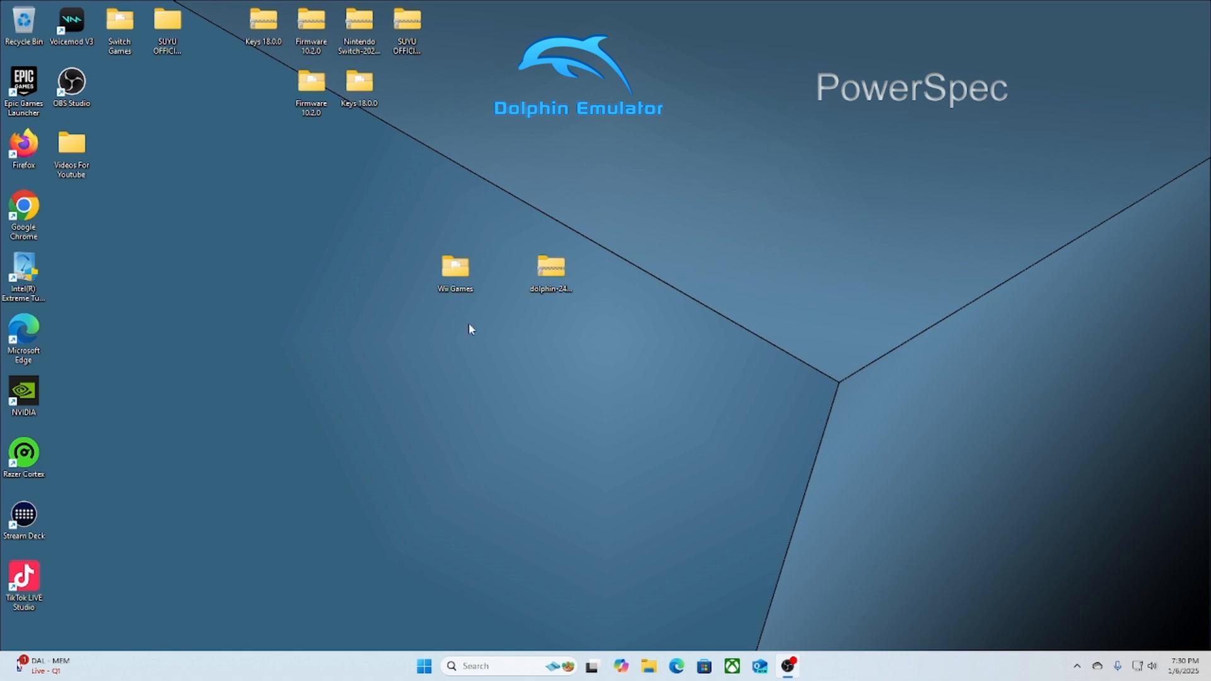
mouse_move(510, 240)
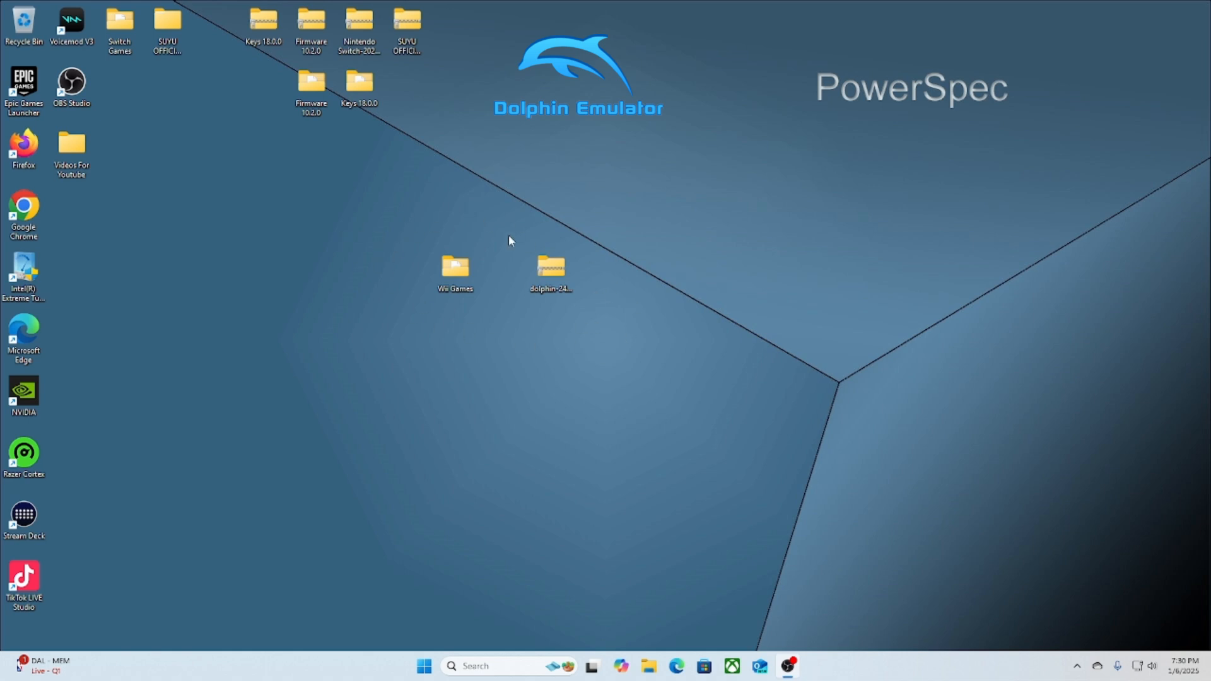
mouse_move(459, 330)
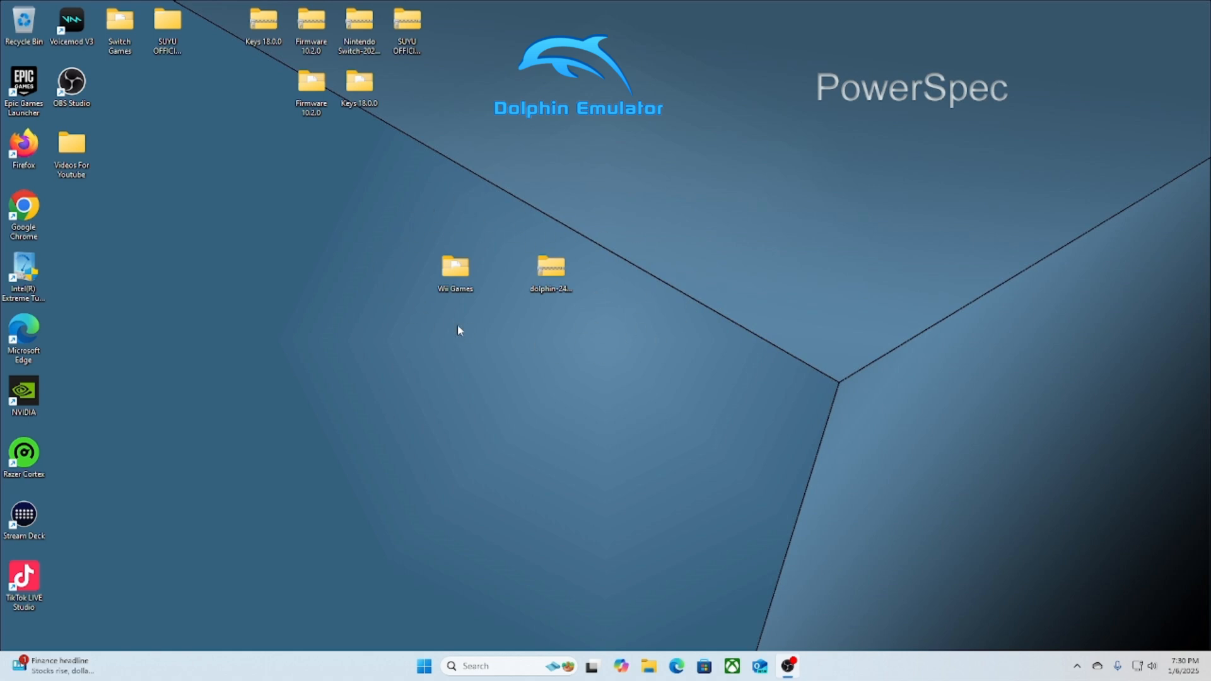
mouse_move(498, 224)
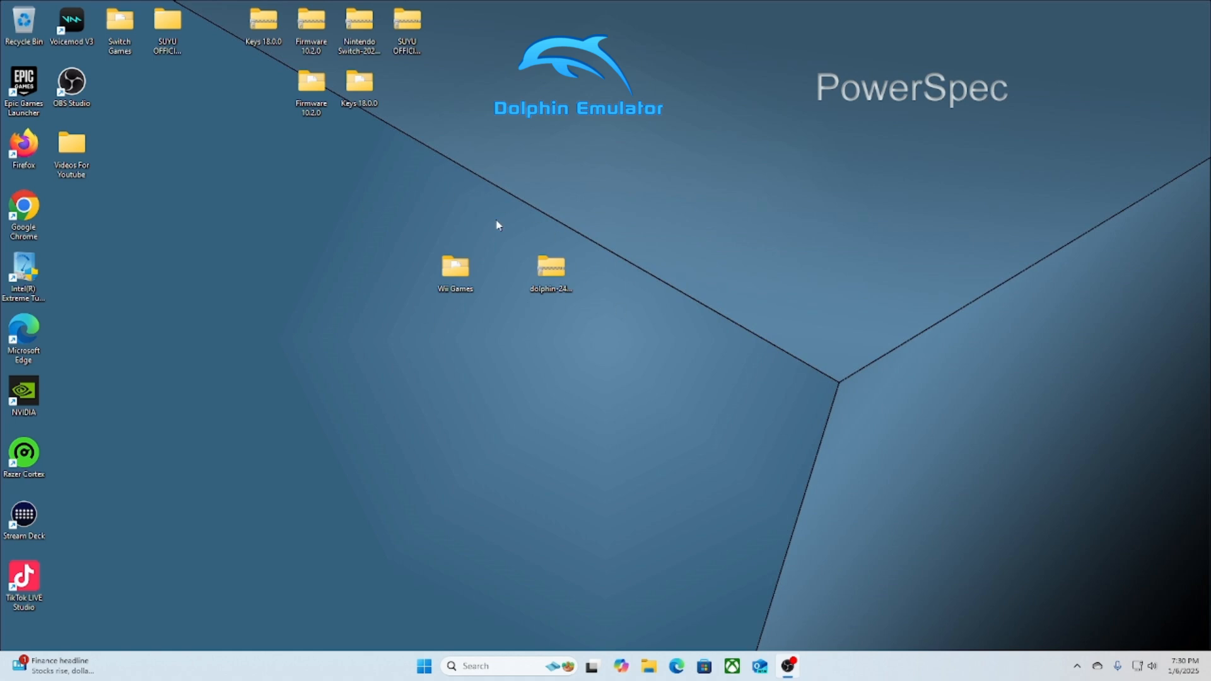
mouse_move(453, 235)
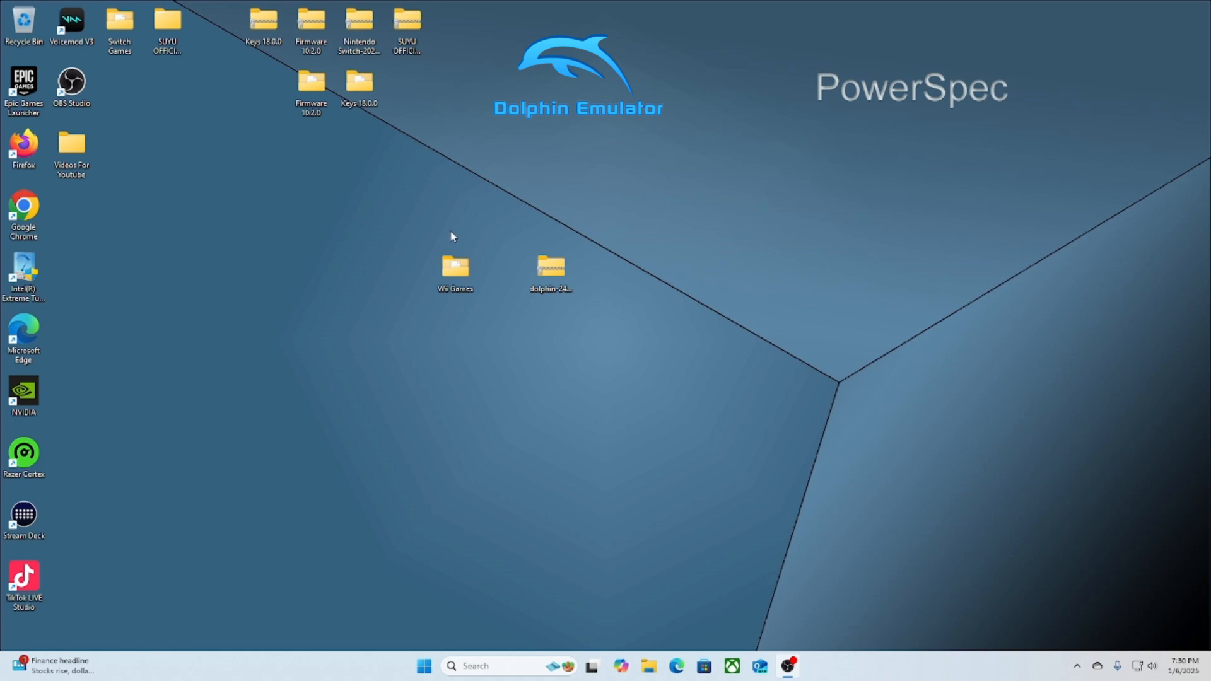
mouse_move(585, 353)
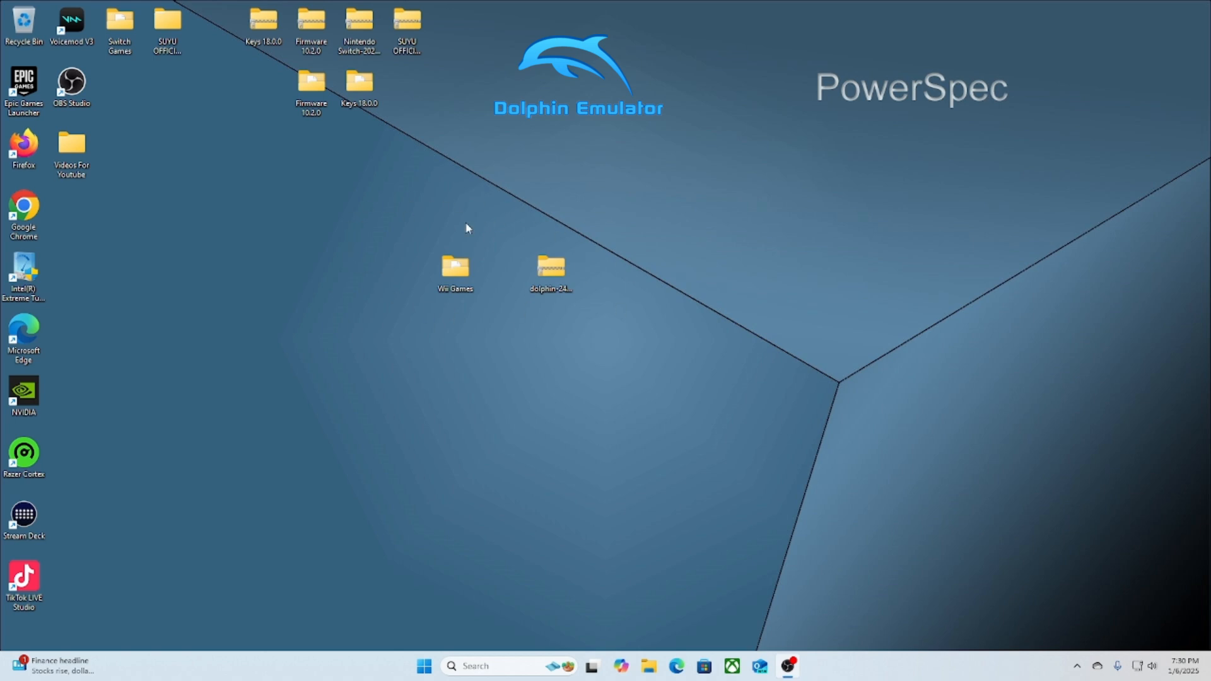
mouse_move(453, 237)
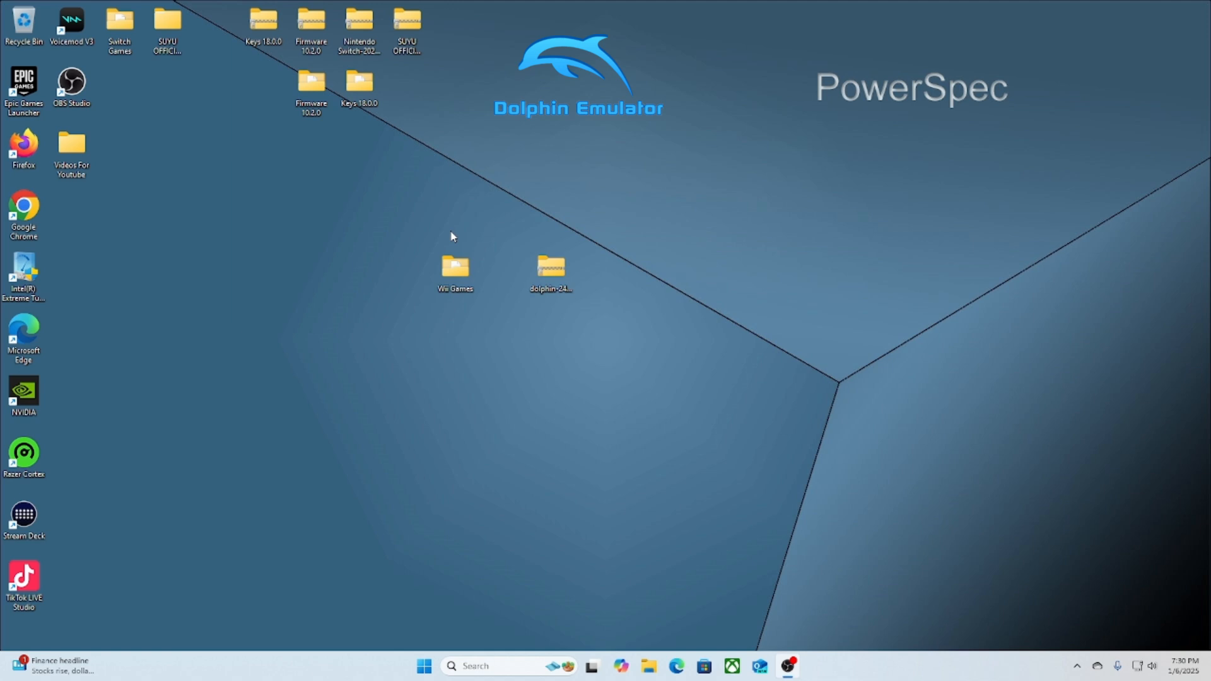
Step: Extract the zipped Dolphin download into a folder on the desktop
right_click(550, 267)
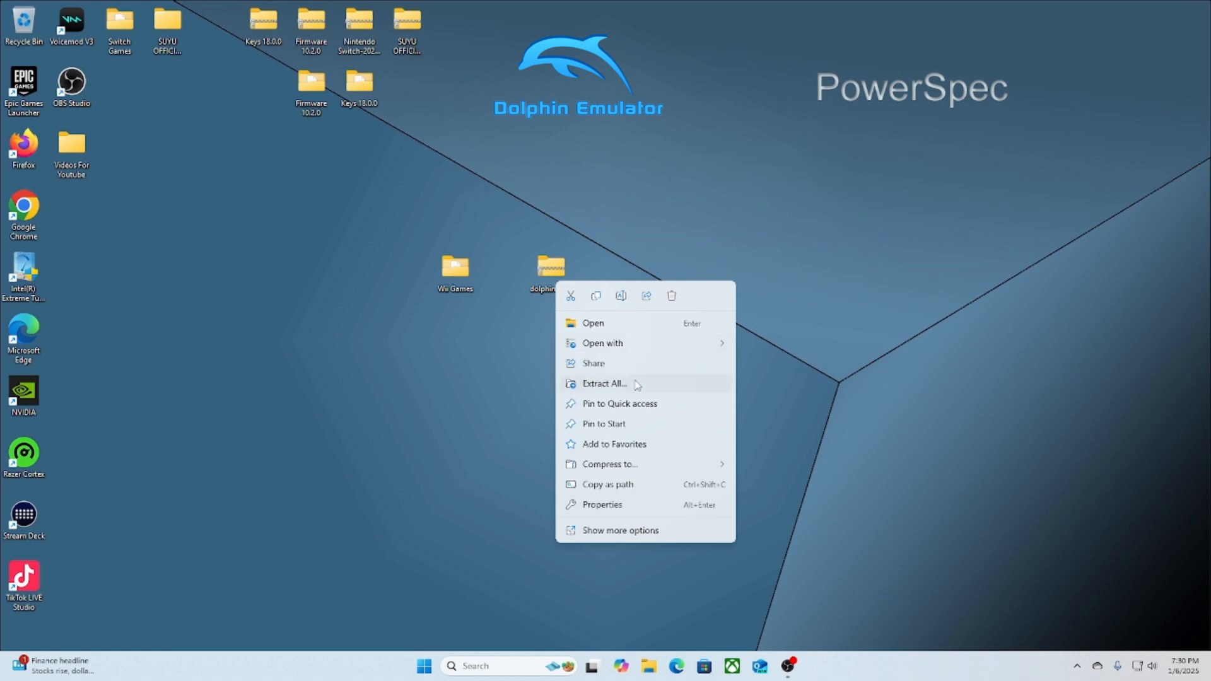
left_click(606, 384)
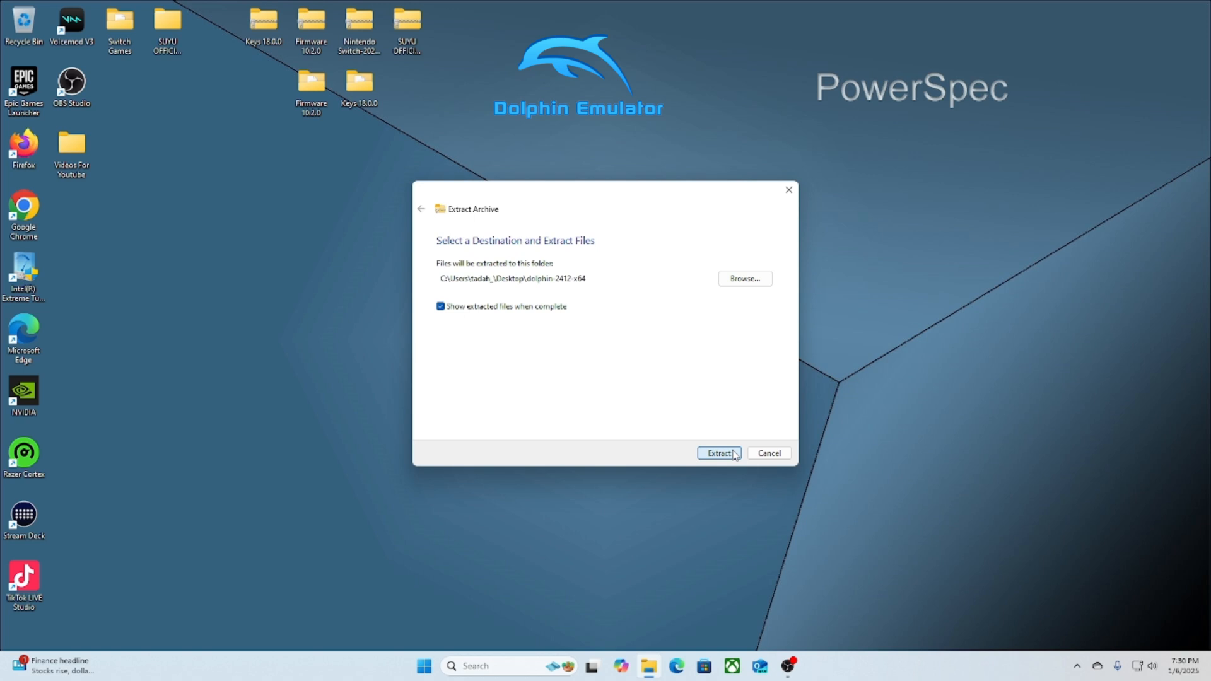
left_click(716, 453)
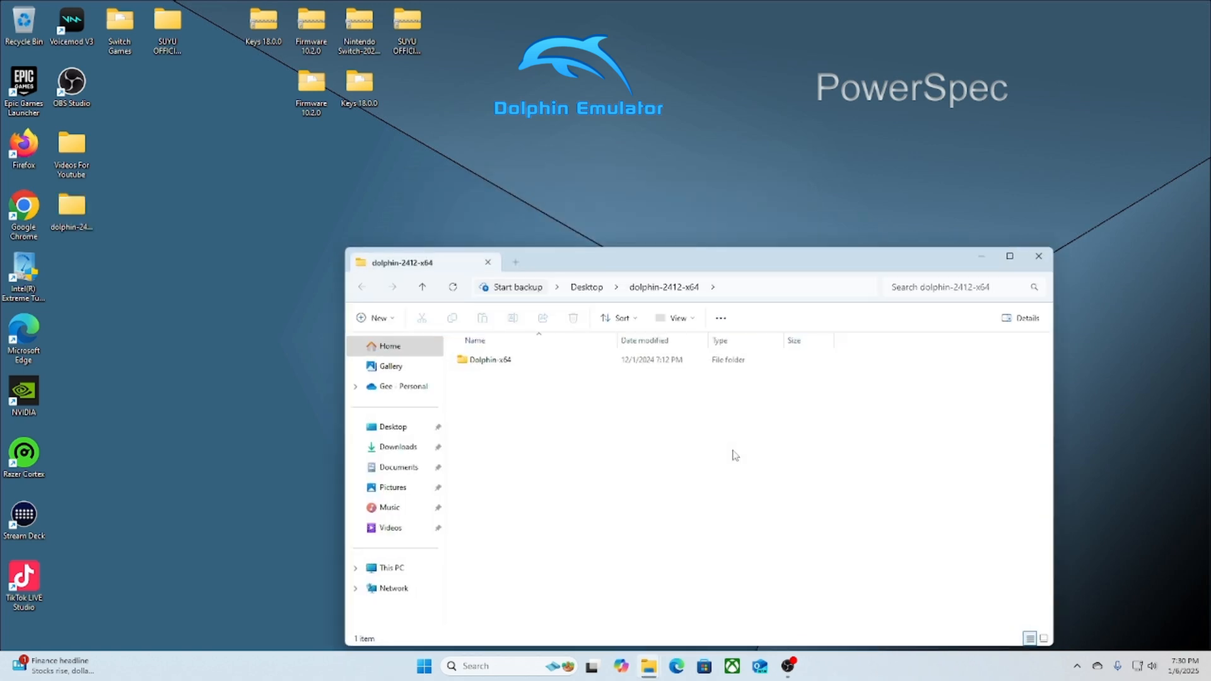
Step: Launch the Dolphin application from the extracted Dolphin-x64 folder
double_click(490, 359)
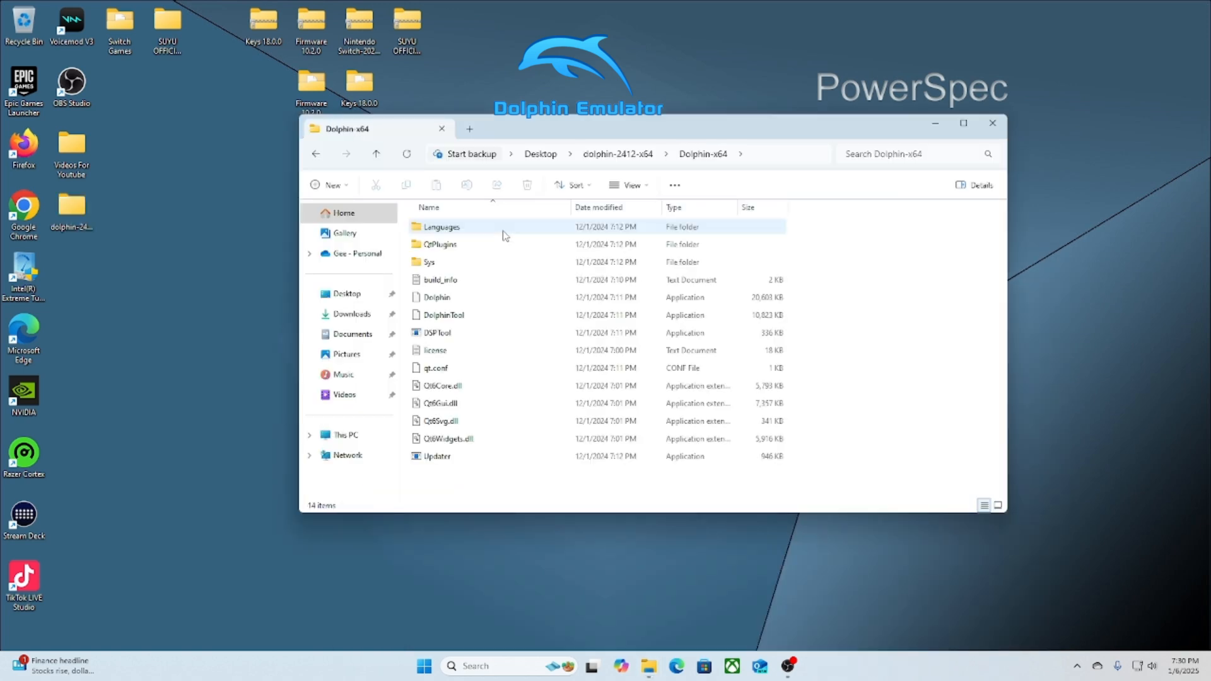
left_click(916, 318)
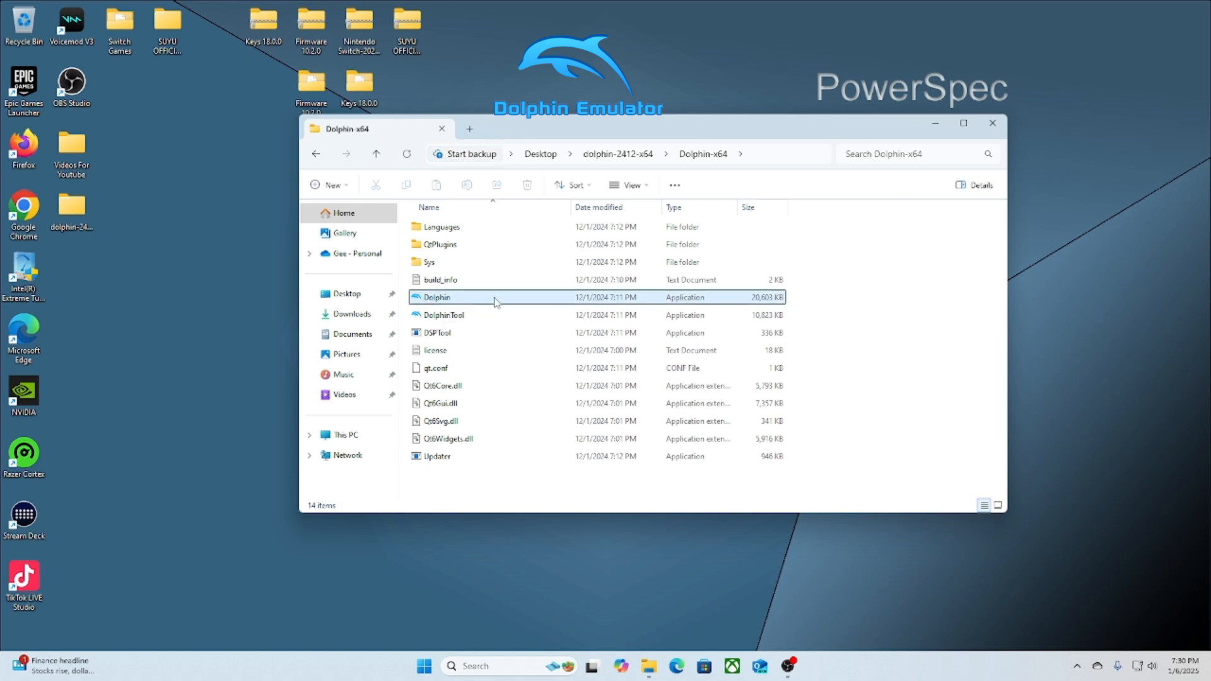
double_click(432, 297)
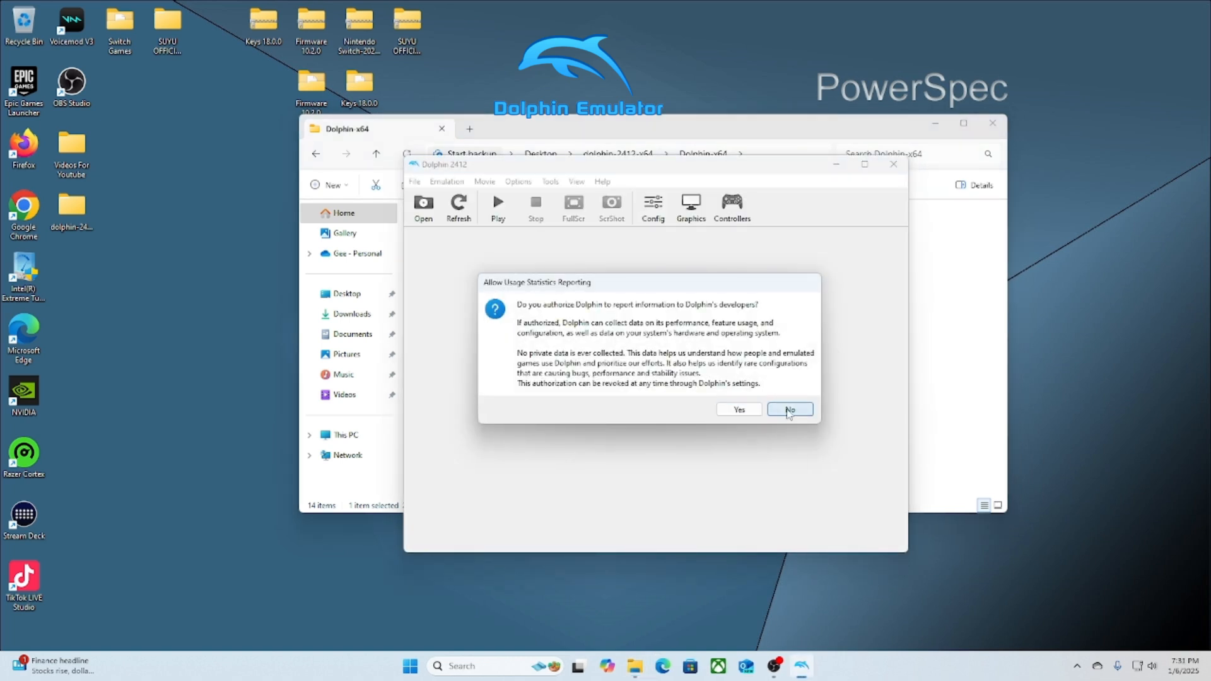
Step: Decline usage statistics reporting and set the graphics backend to OpenGL
left_click(789, 409)
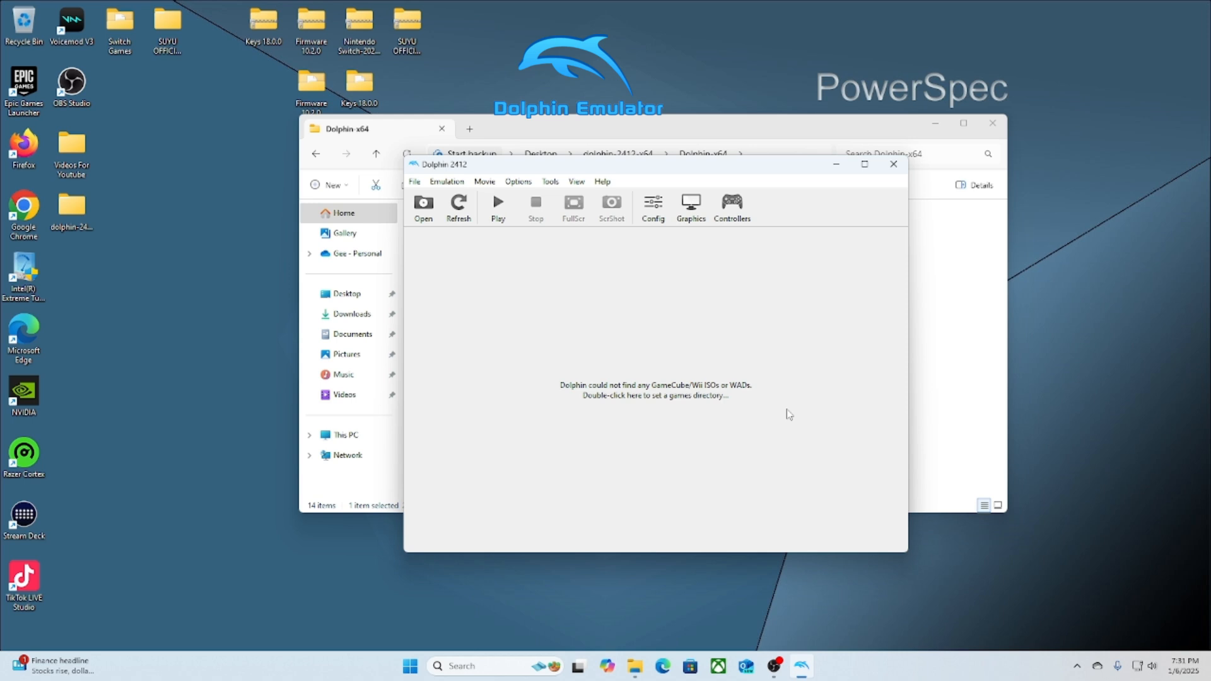
mouse_move(692, 203)
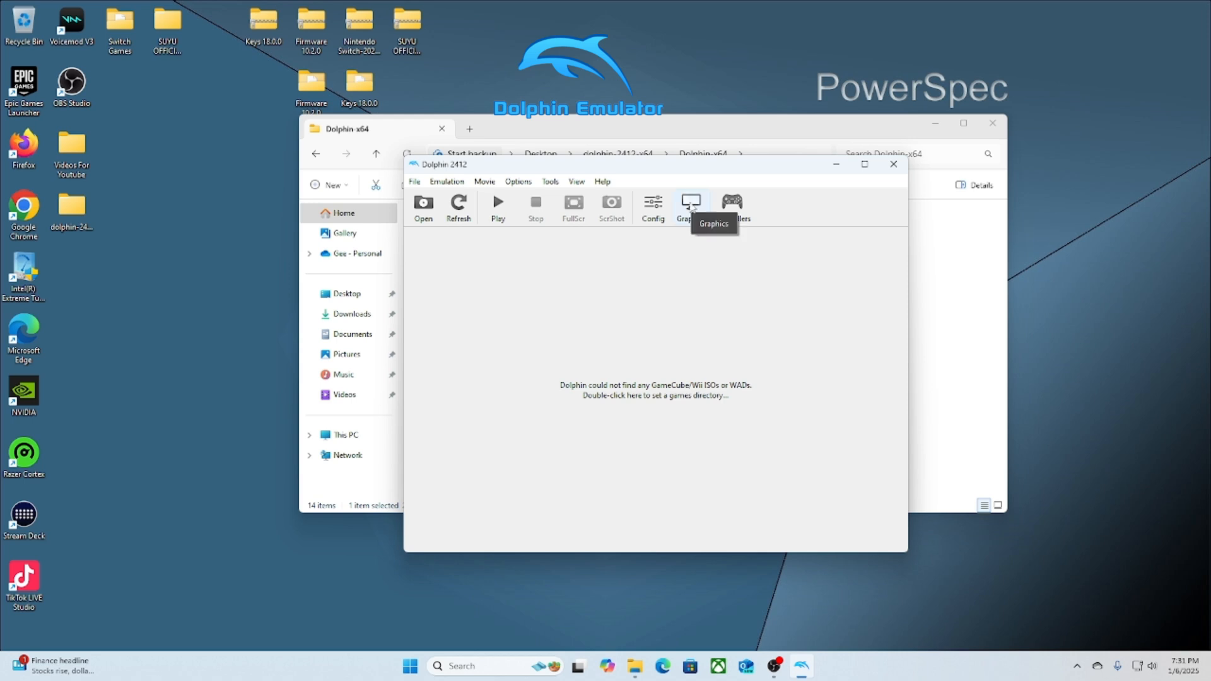
left_click(691, 202)
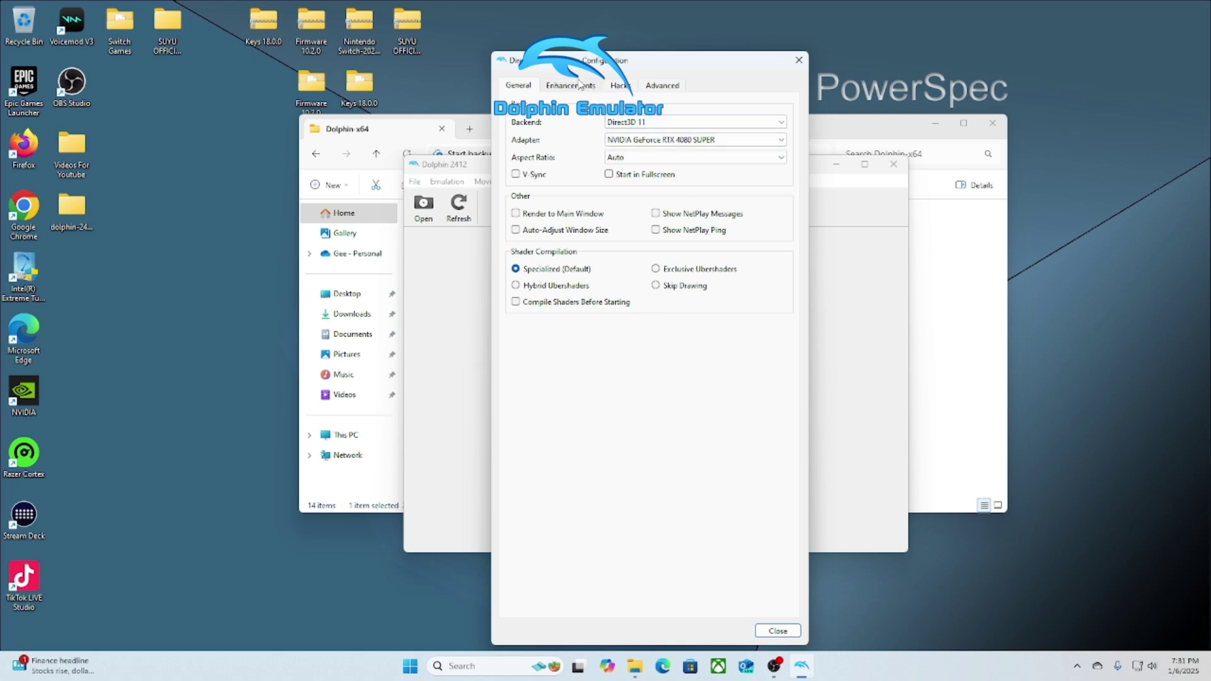
mouse_move(709, 124)
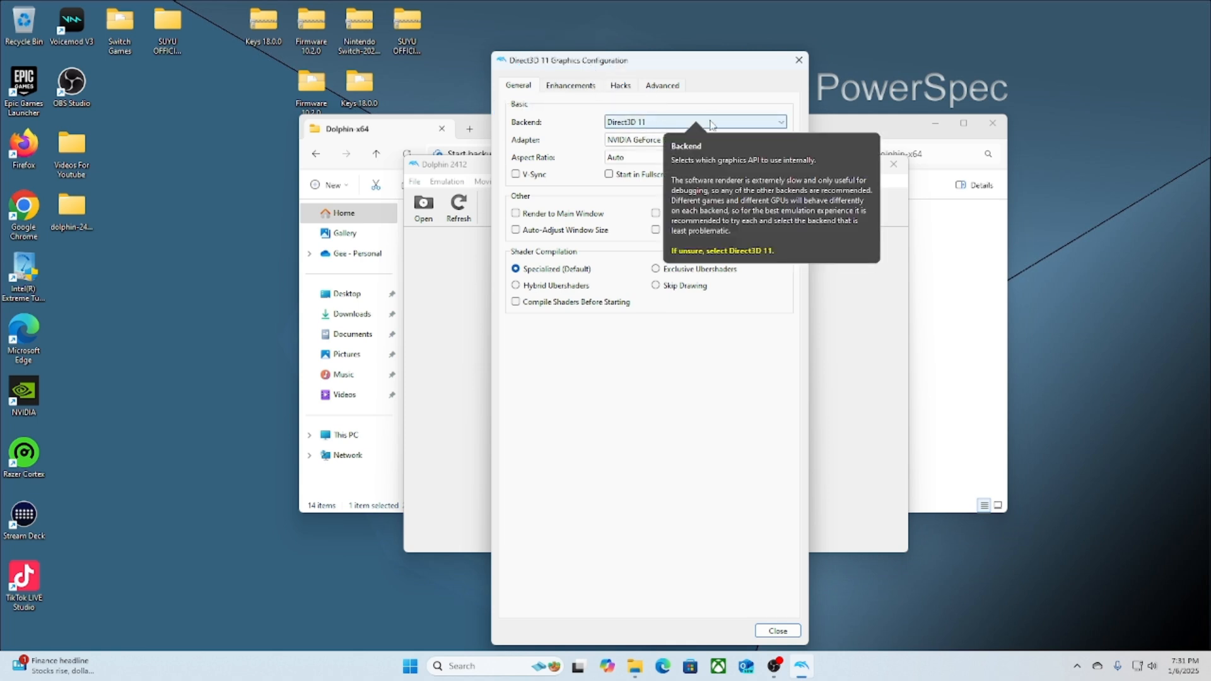
left_click(695, 122)
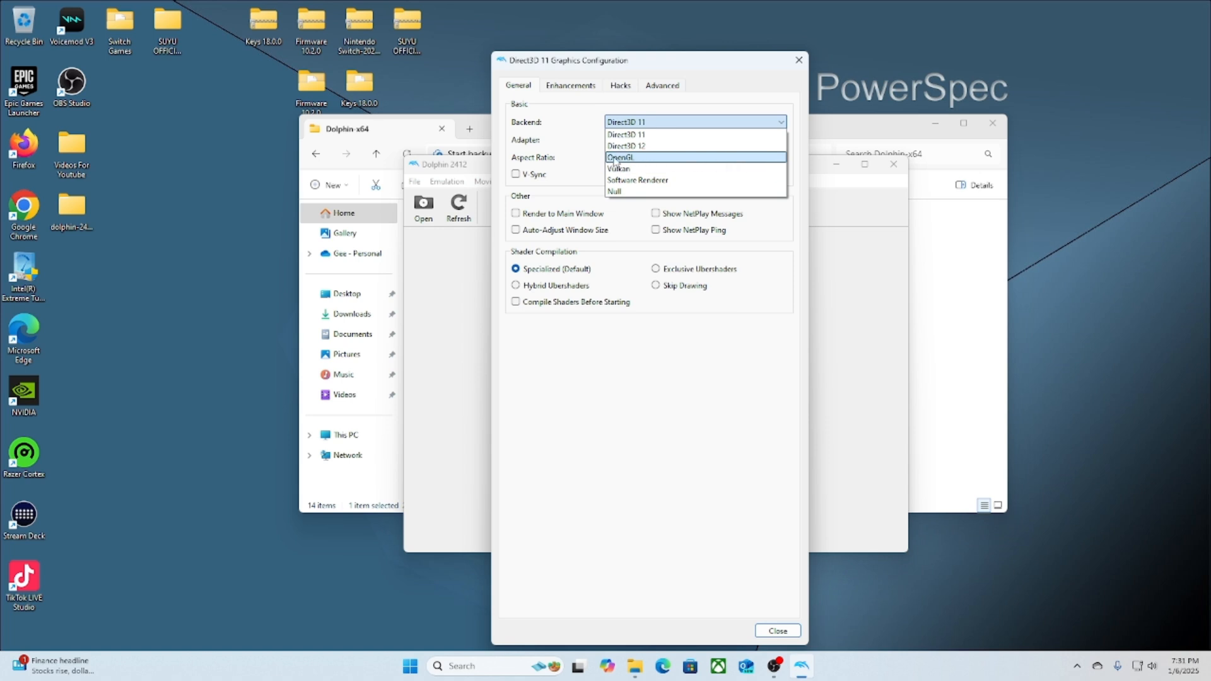
mouse_move(637, 159)
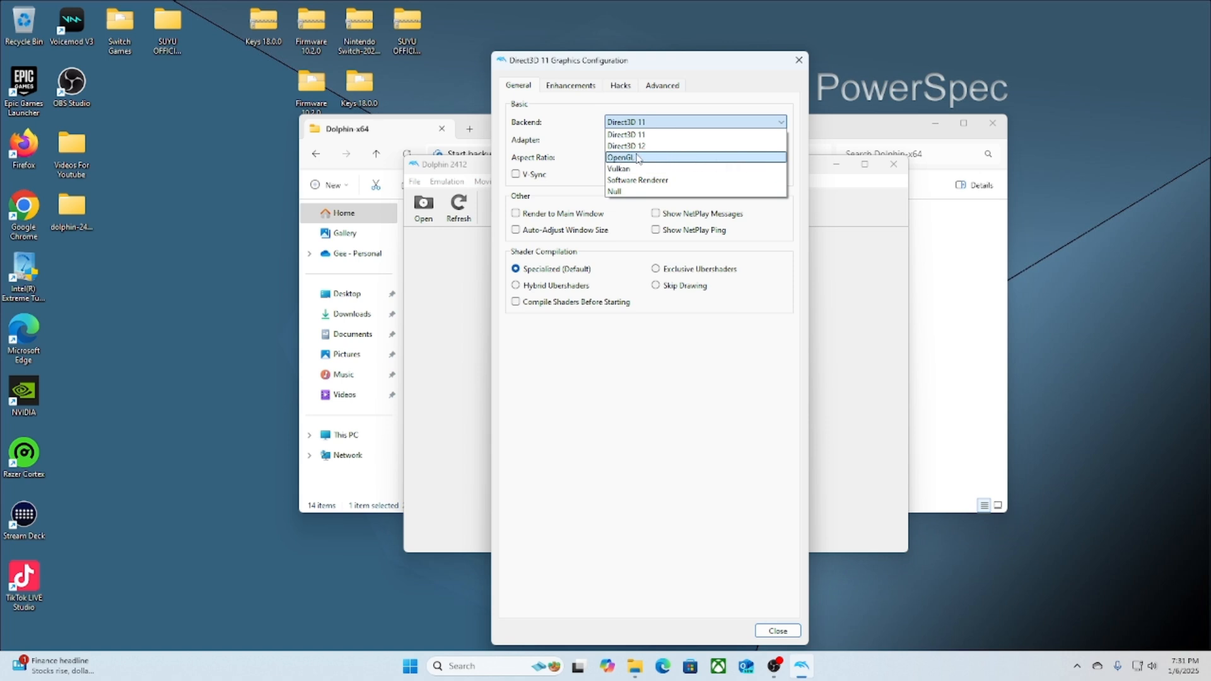
left_click(620, 156)
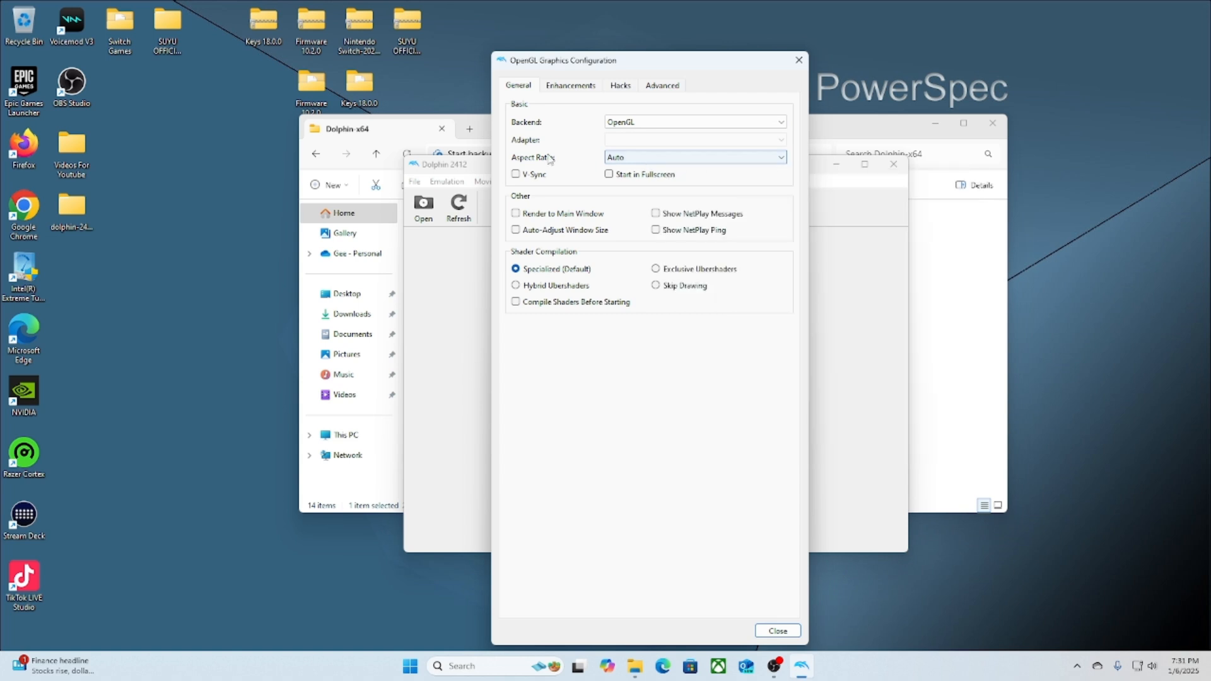
Step: Force a 16:9 aspect ratio and enable V-Sync in the general graphics settings
left_click(694, 157)
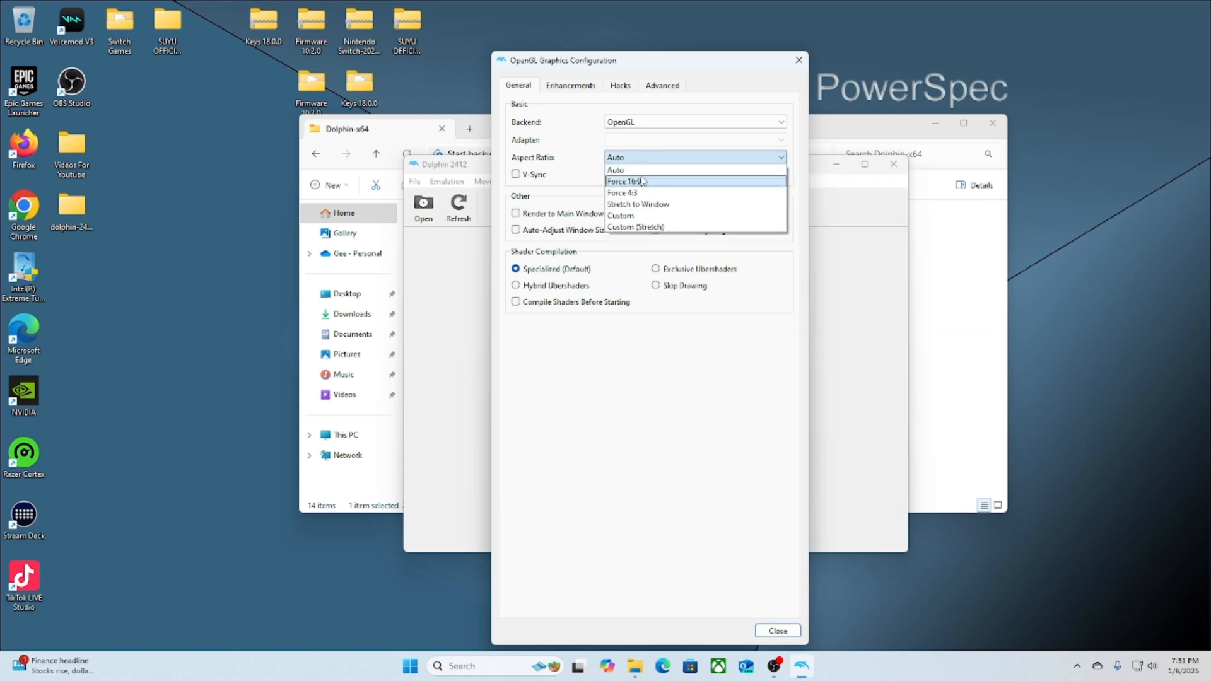
mouse_move(661, 184)
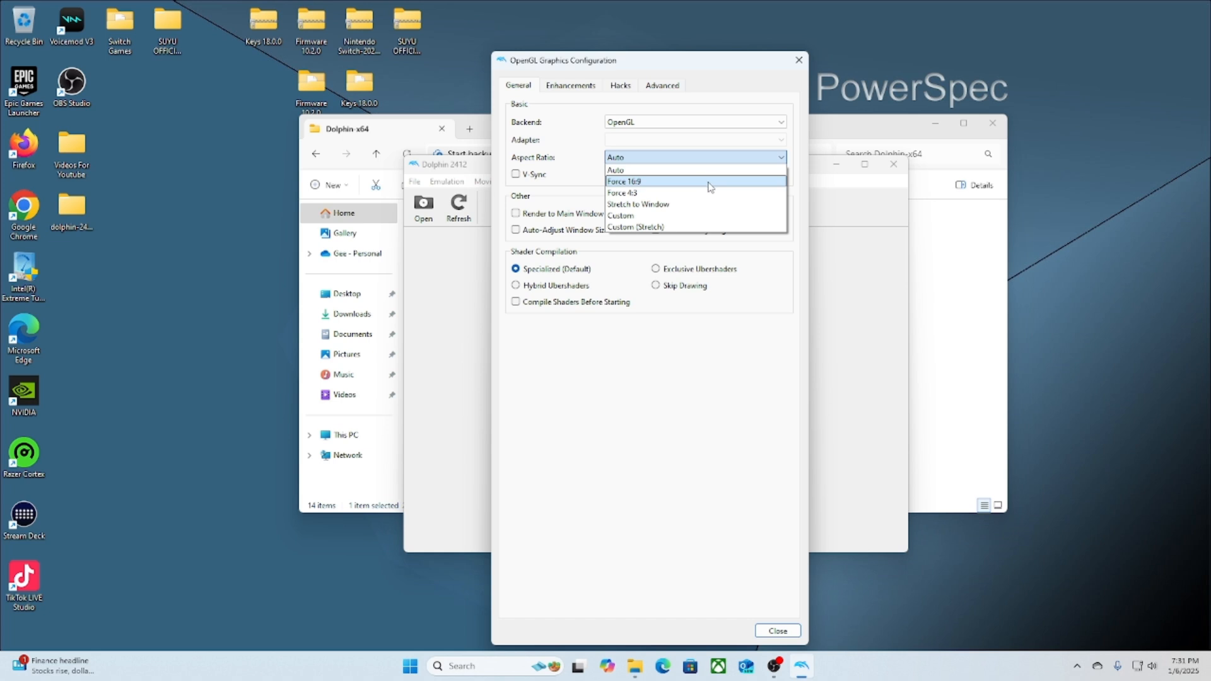
left_click(649, 181)
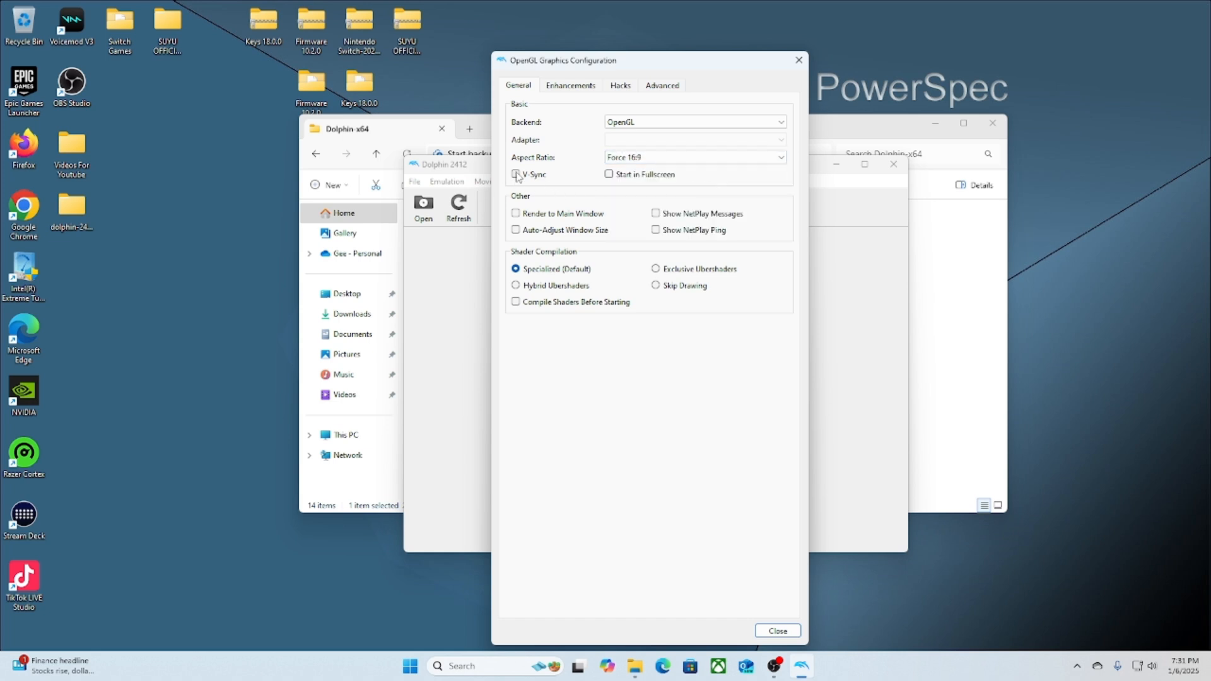
left_click(515, 174)
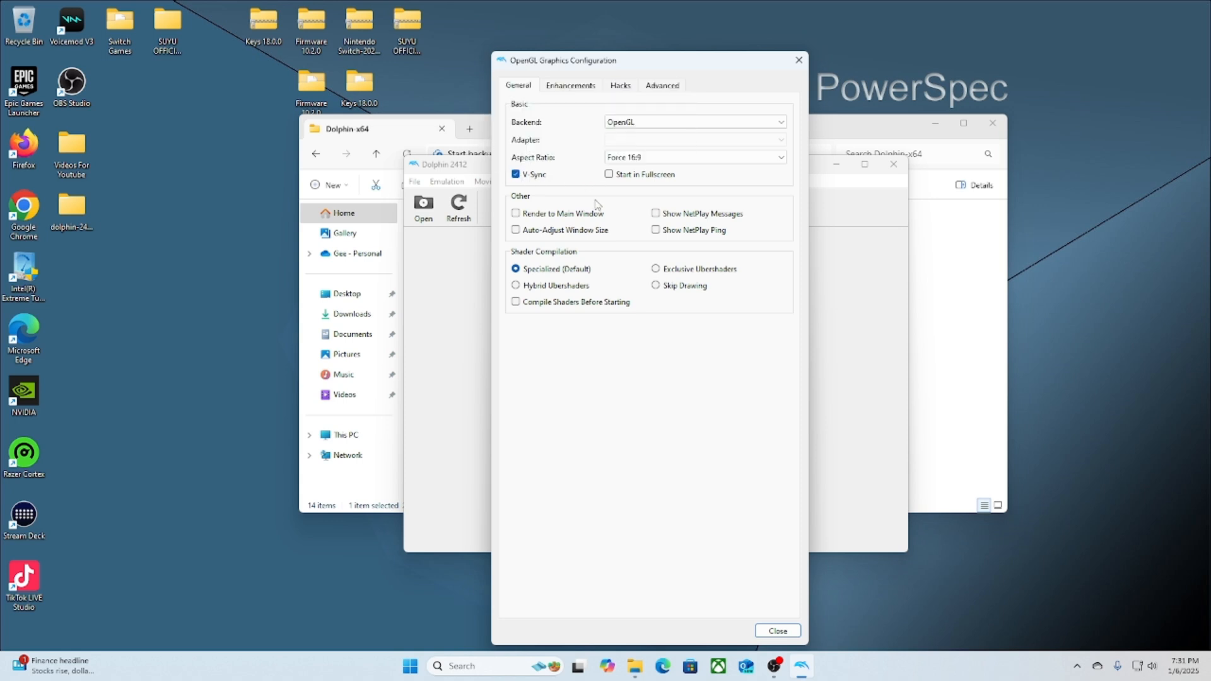
left_click(570, 85)
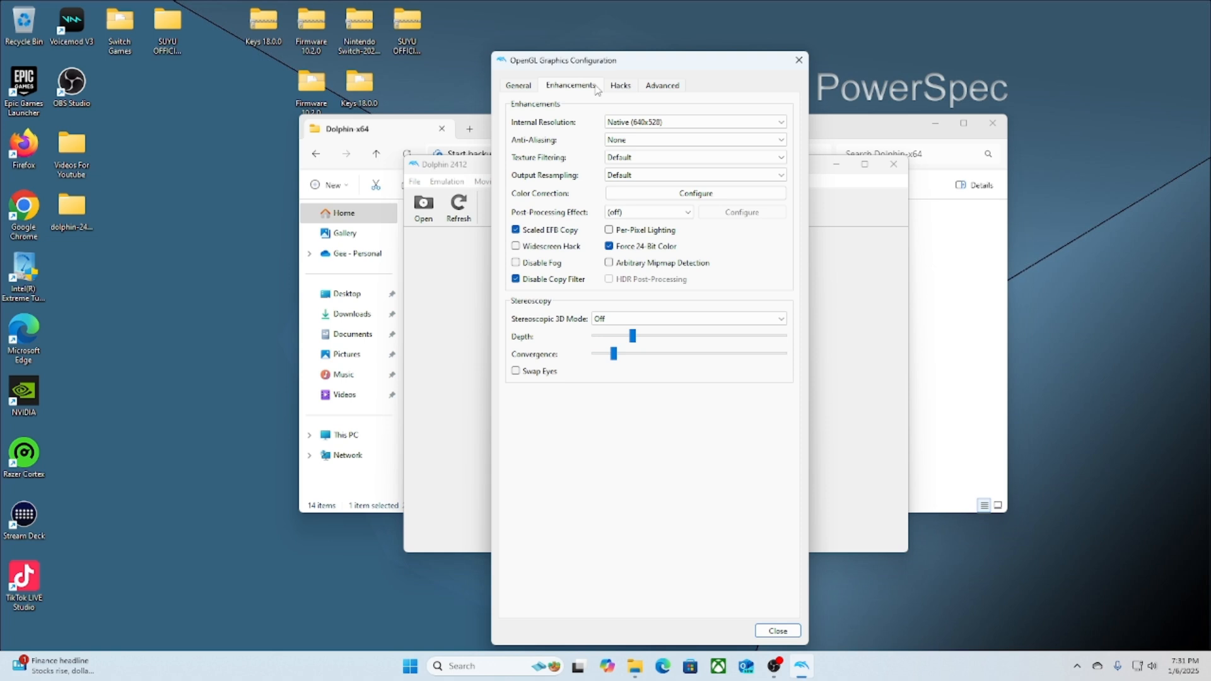
mouse_move(714, 124)
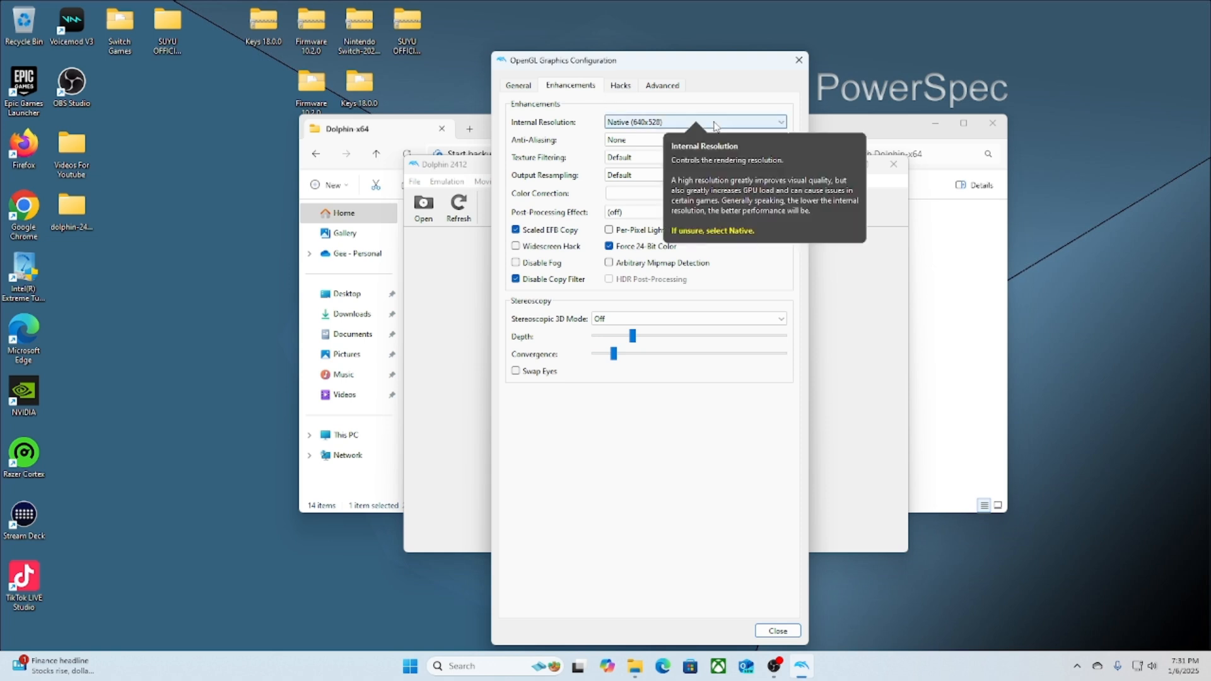
Step: Set 8x MSAA anti-aliasing and 8x Anisotropic texture filtering in the Enhancements settings
left_click(716, 122)
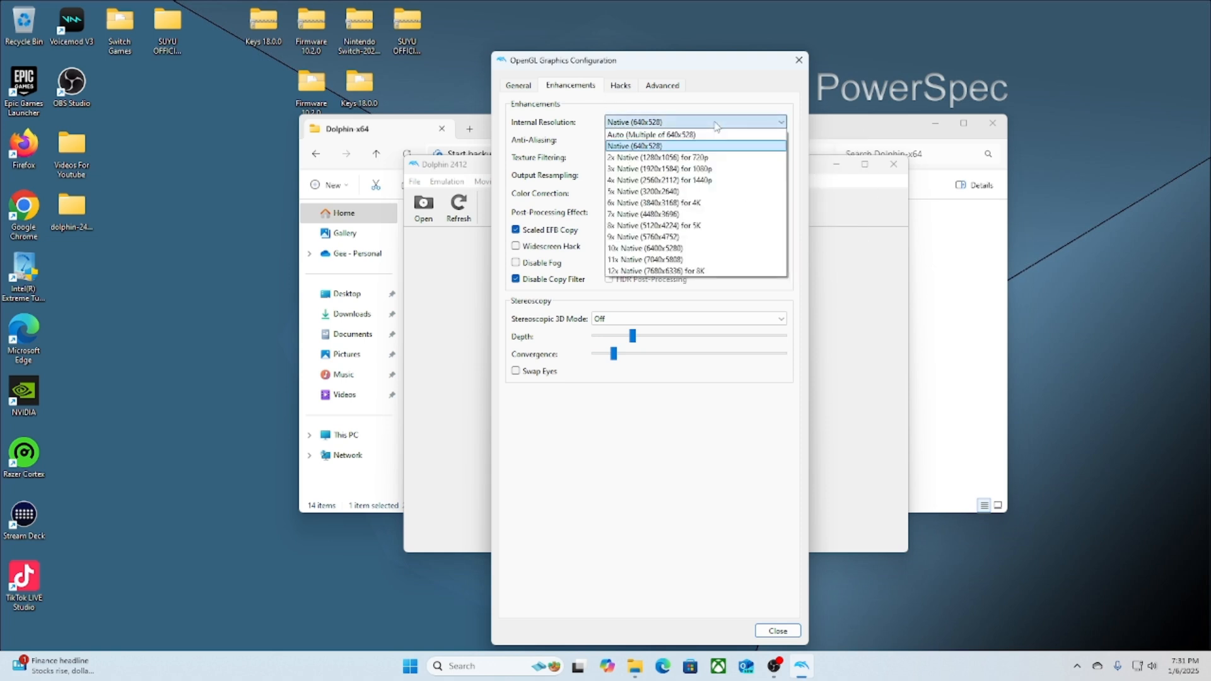
mouse_move(714, 181)
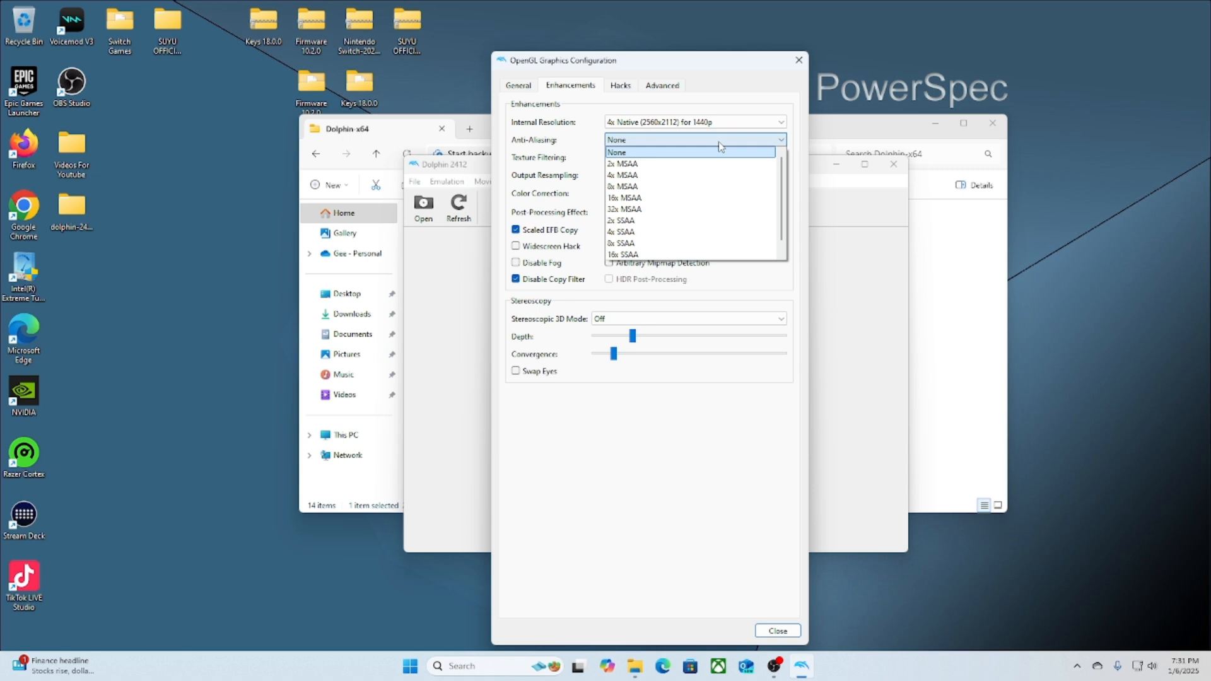
mouse_move(701, 192)
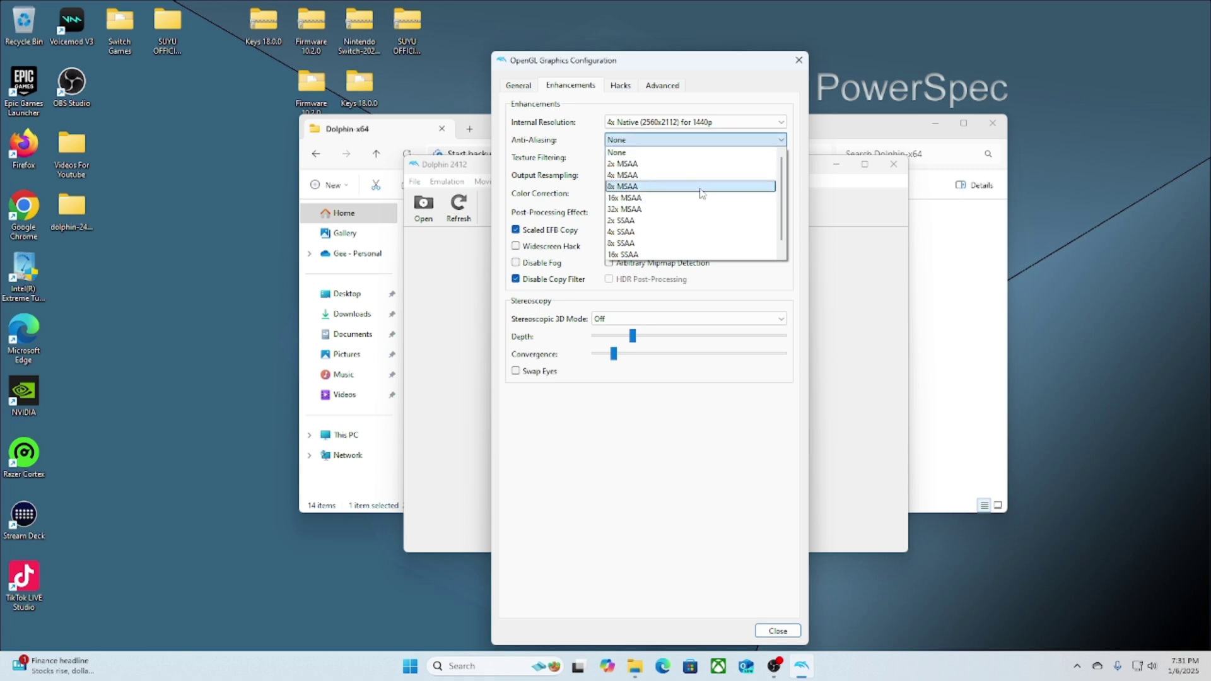
left_click(623, 187)
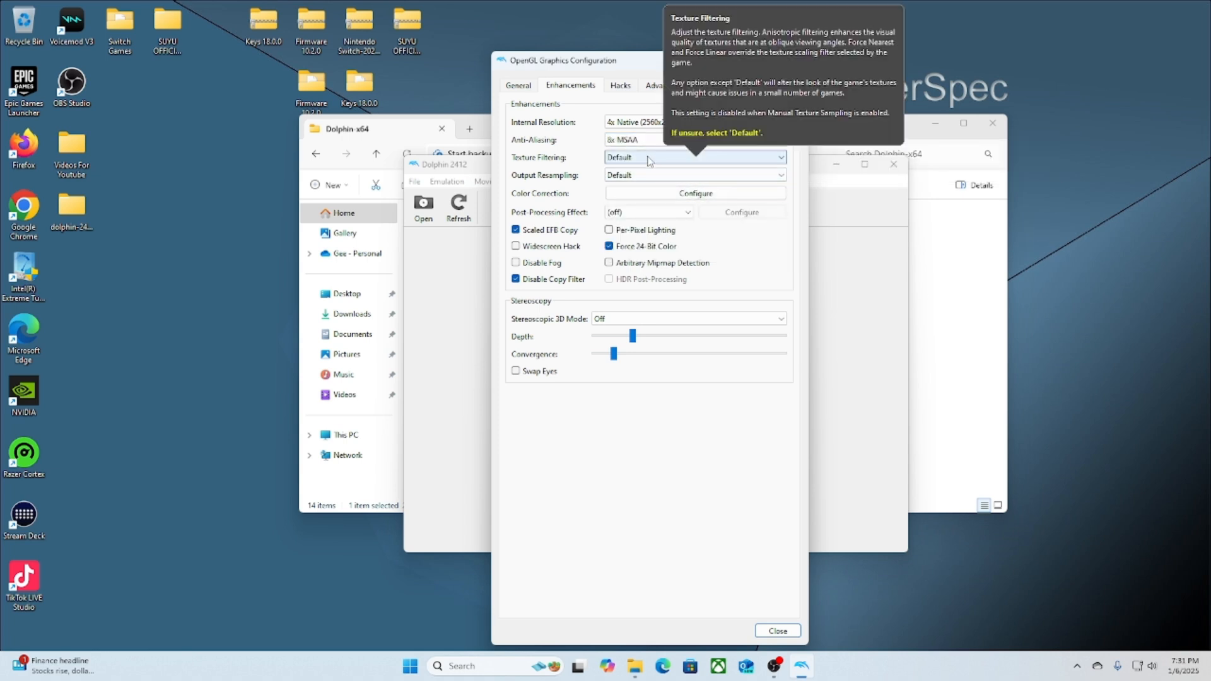
left_click(694, 156)
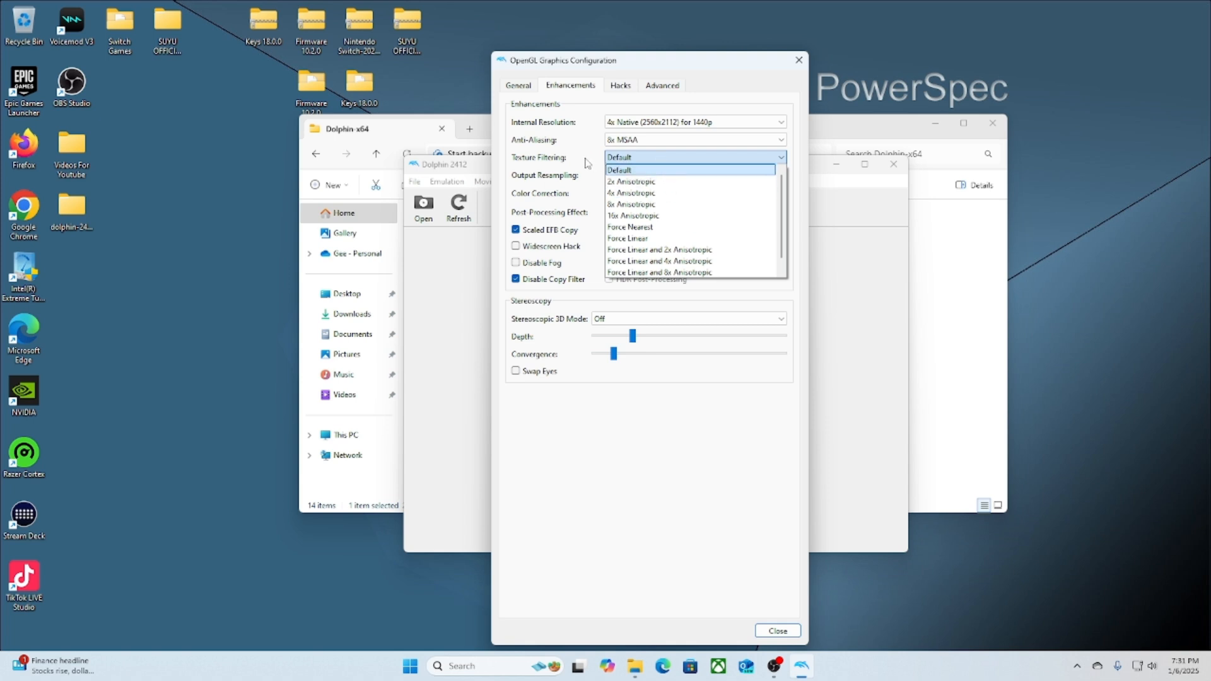
left_click(628, 169)
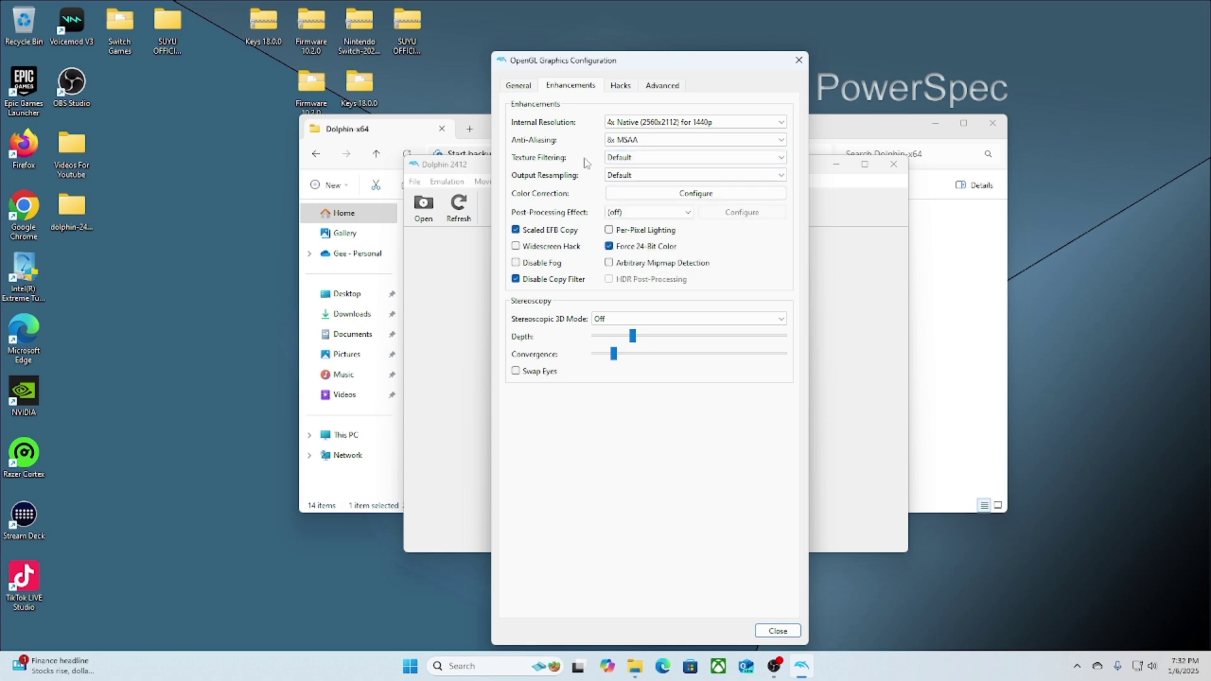
left_click(694, 174)
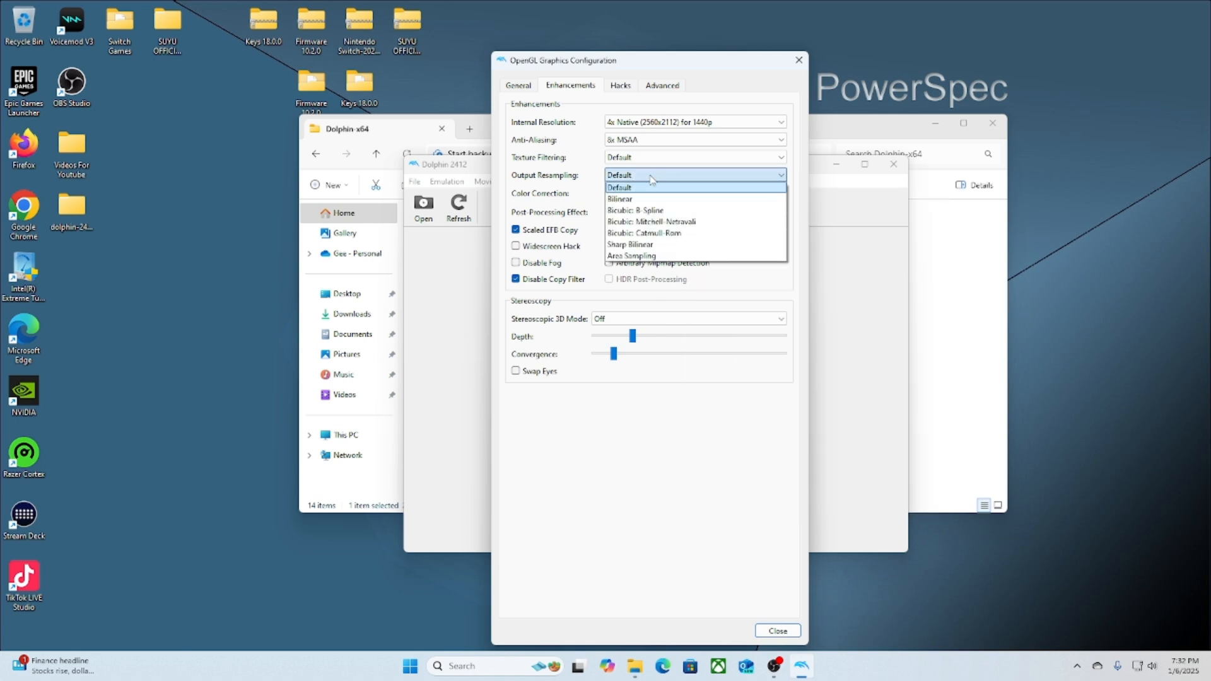
left_click(694, 156)
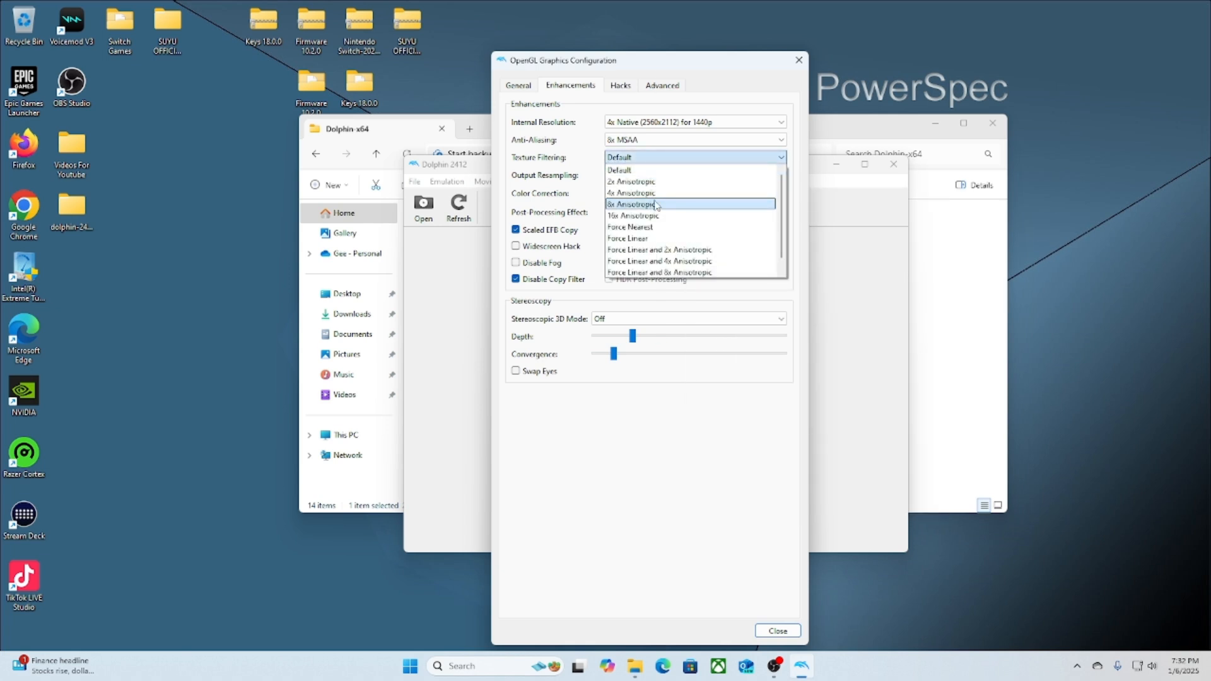
left_click(631, 192)
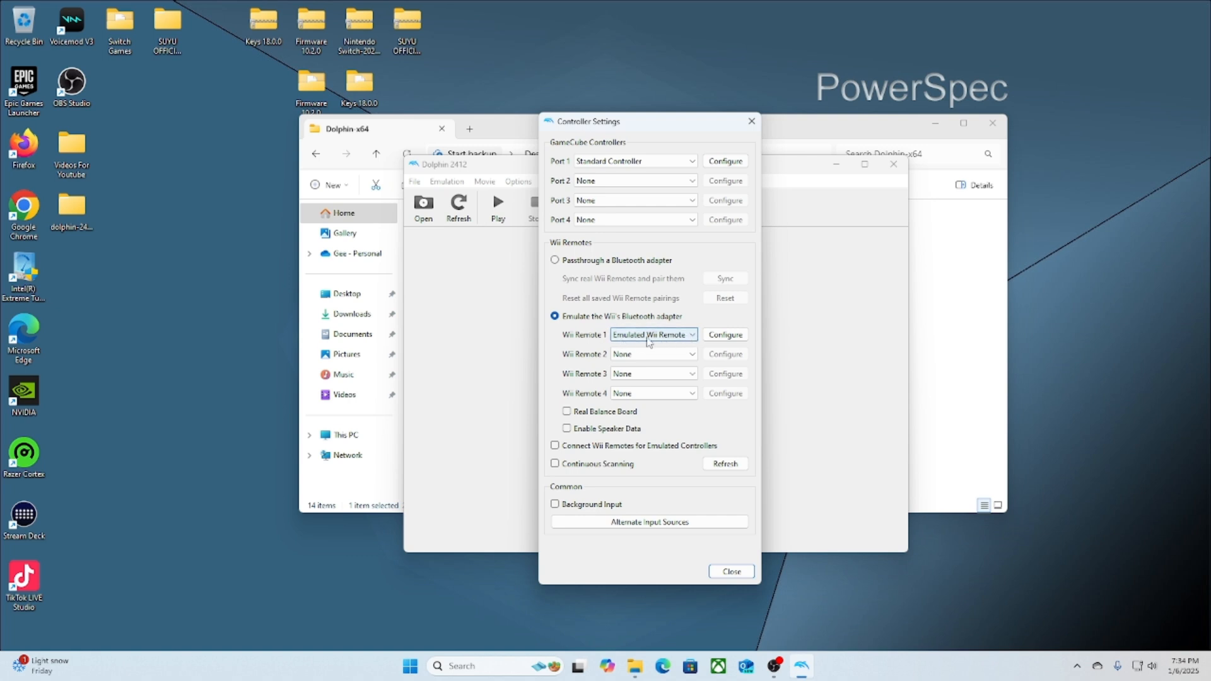
mouse_move(659, 339)
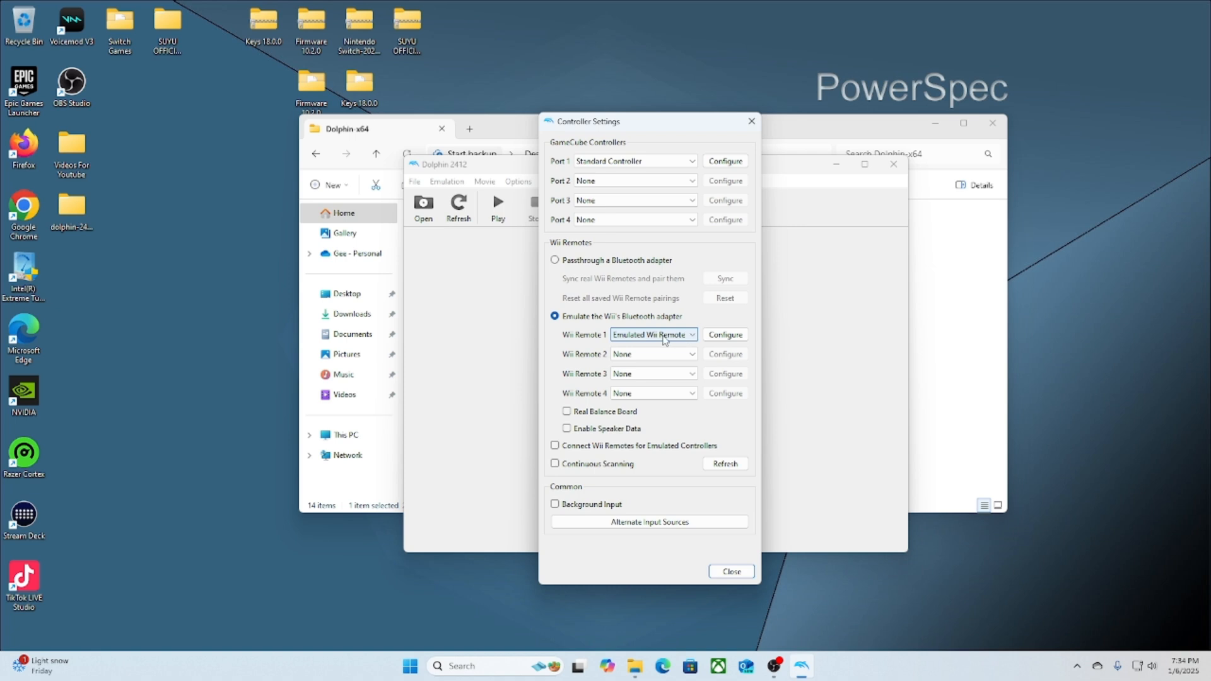
Step: Keep Wii Remote 1 set to Emulated Wii Remote in the controller settings
left_click(653, 334)
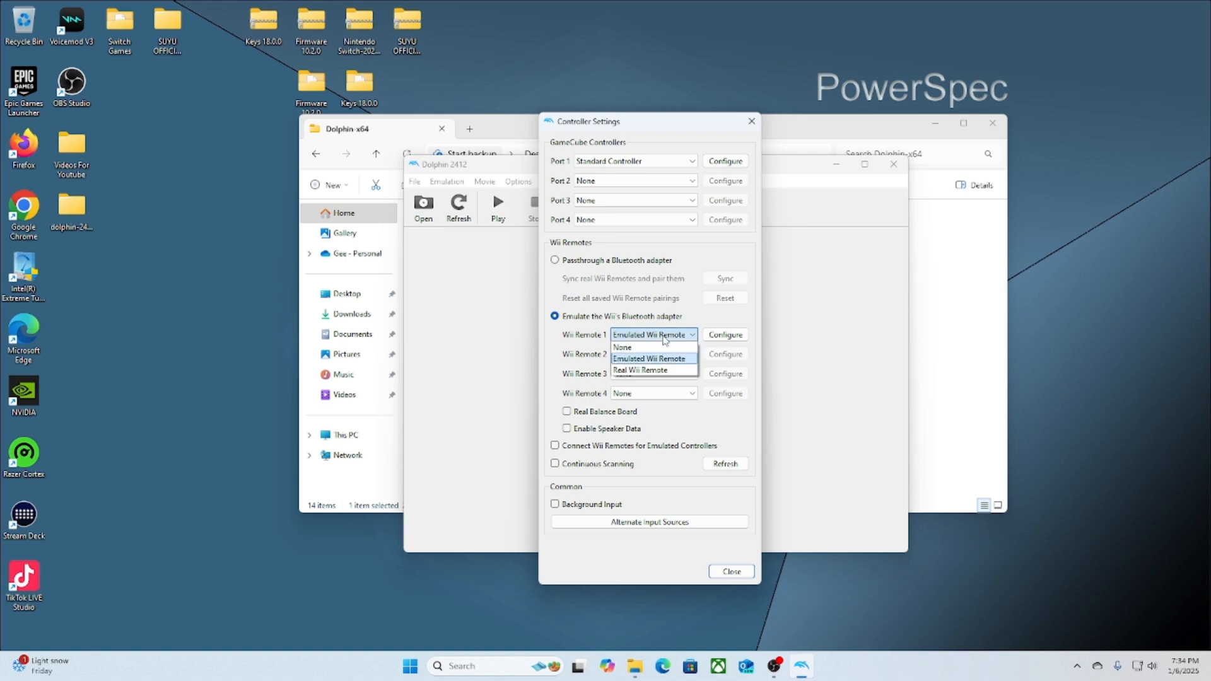
mouse_move(639, 371)
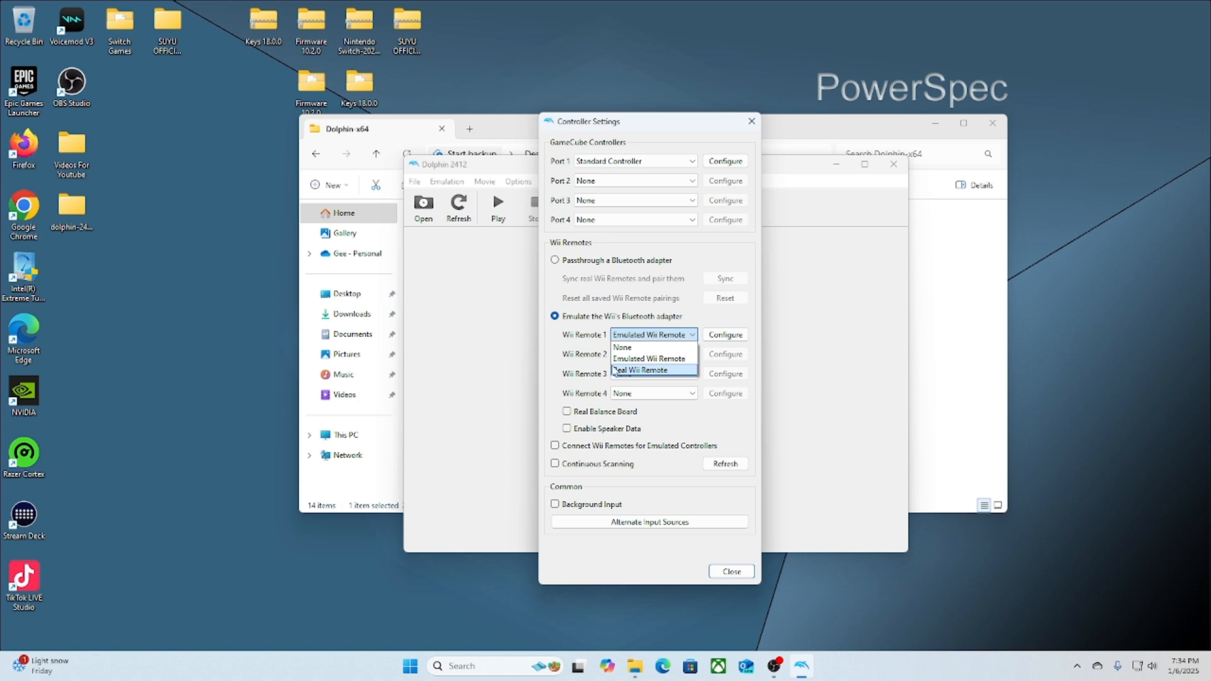
mouse_move(644, 375)
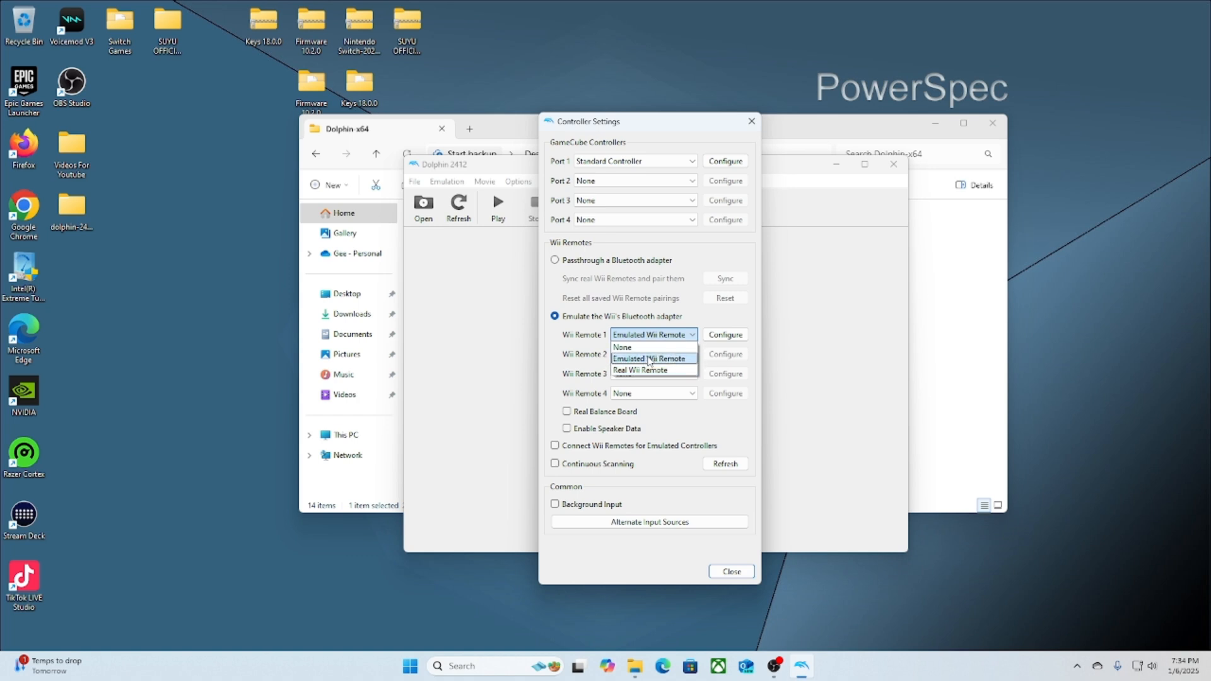
left_click(652, 358)
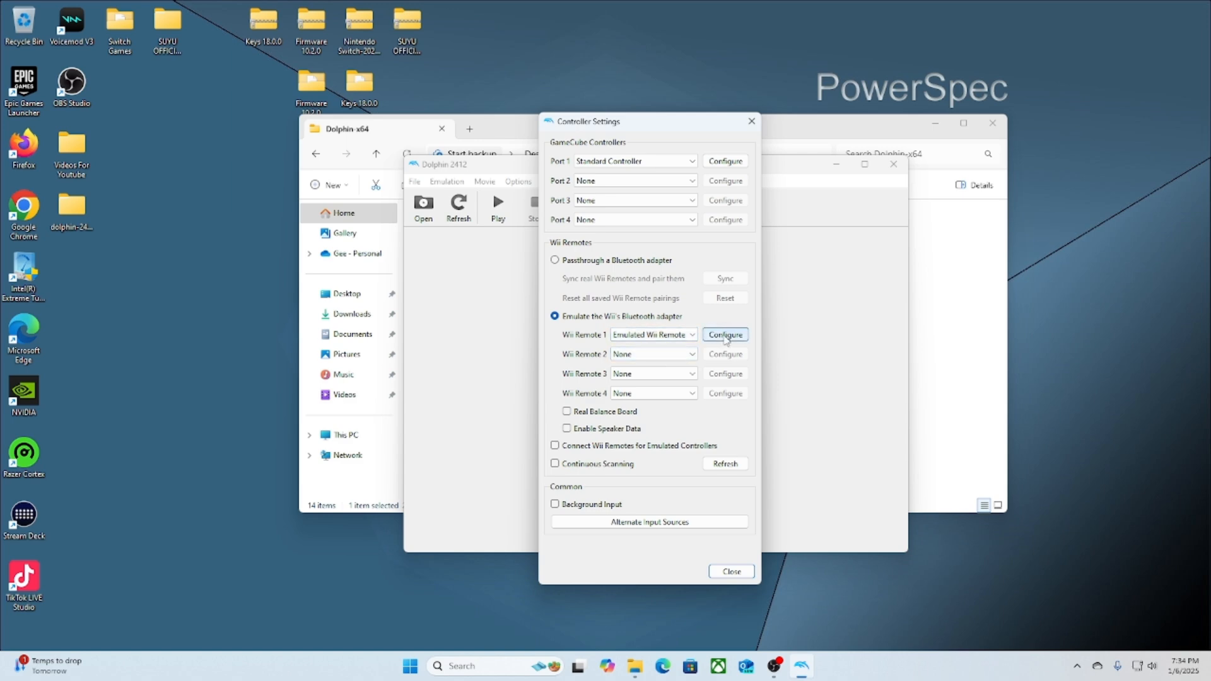
Step: Bring up the Wii Remote 1 configuration window with its input device choices
left_click(725, 335)
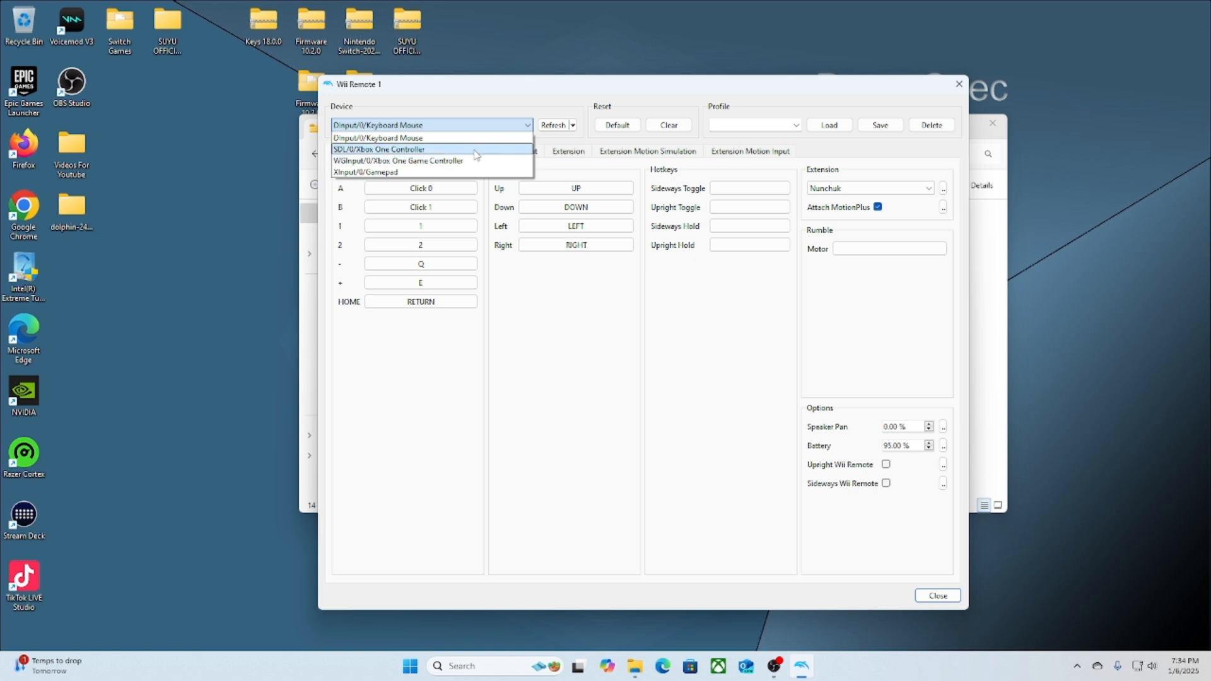
mouse_move(421, 149)
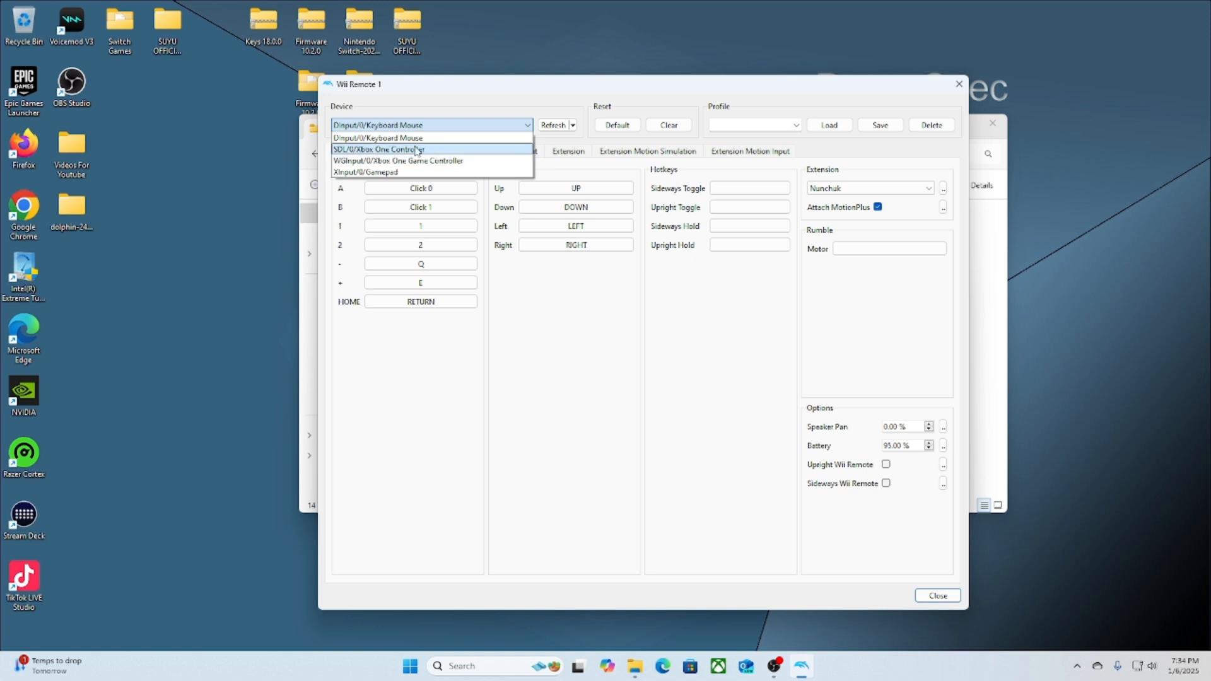
mouse_move(404, 162)
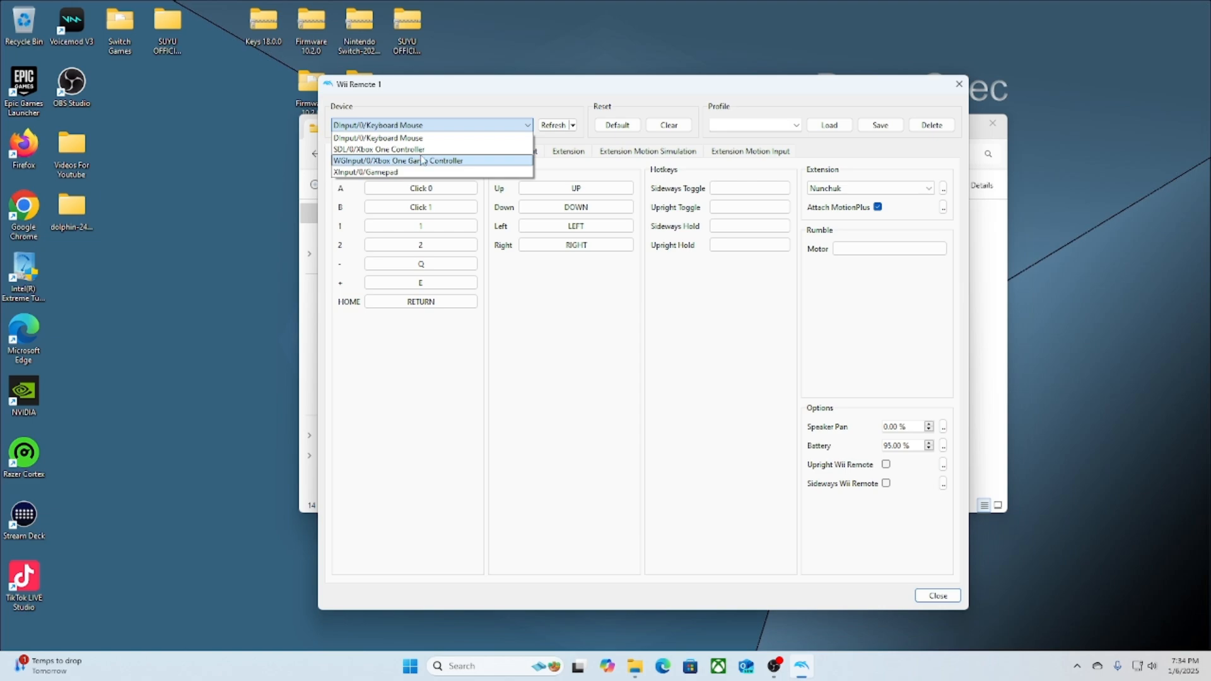
mouse_move(464, 162)
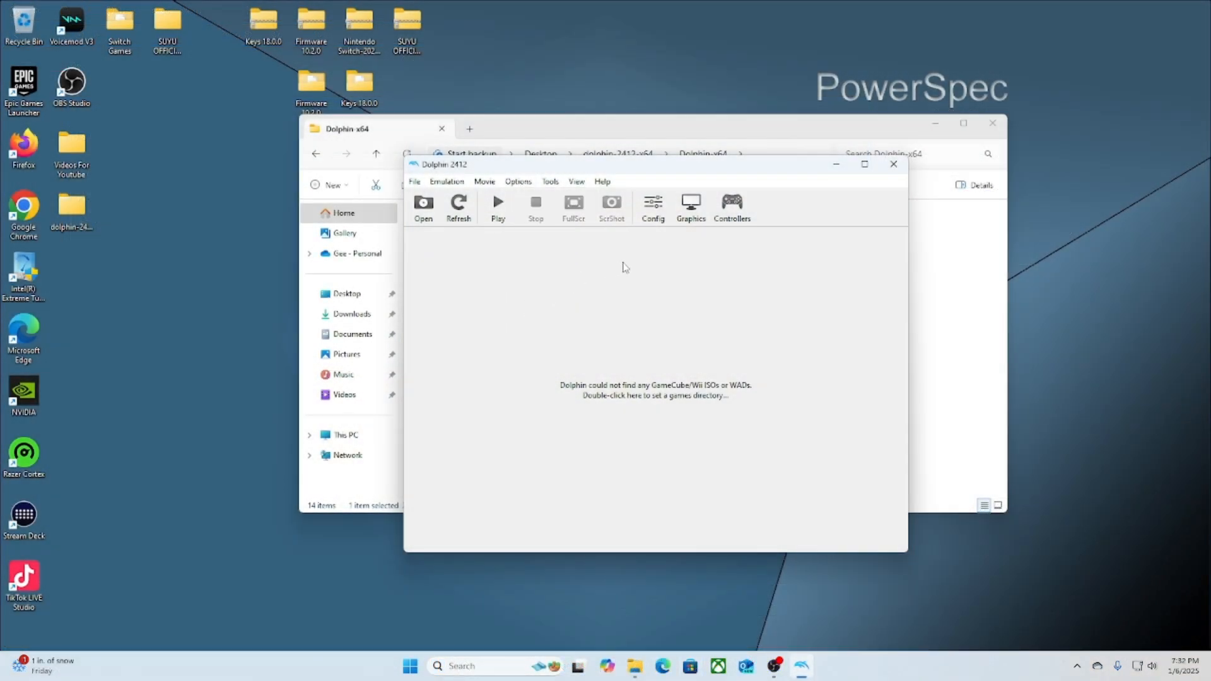
mouse_move(653, 204)
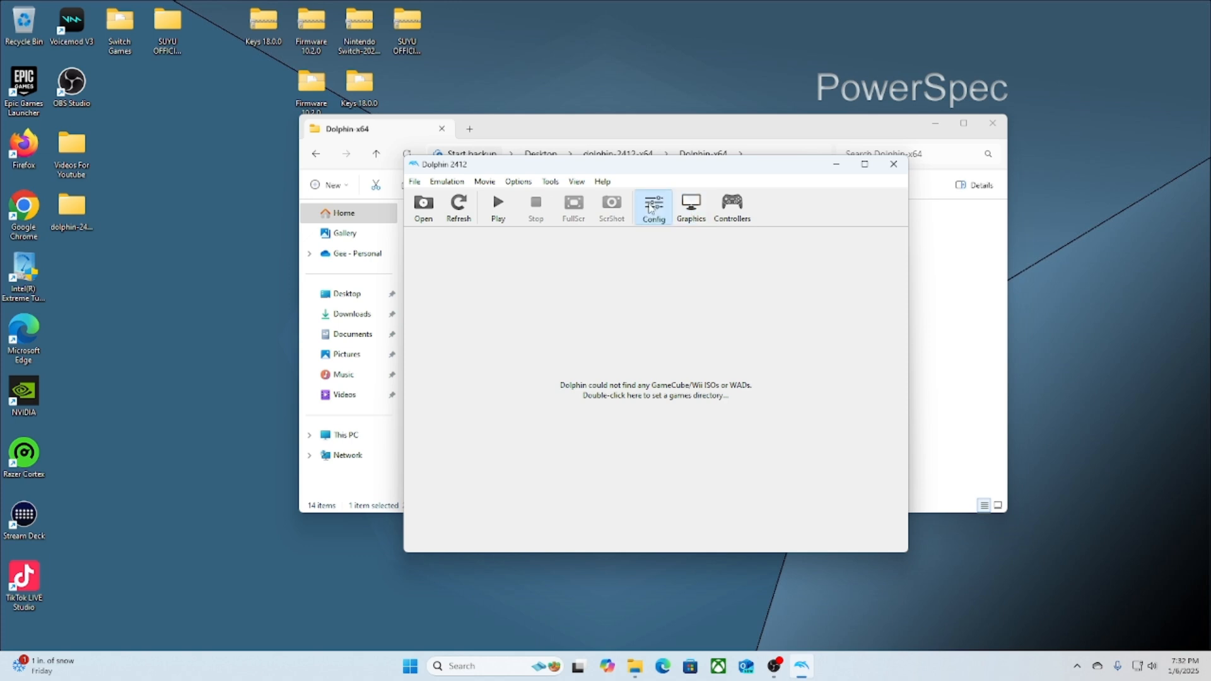
Step: Review the General and Interface configuration options, then return to the controller settings
left_click(654, 202)
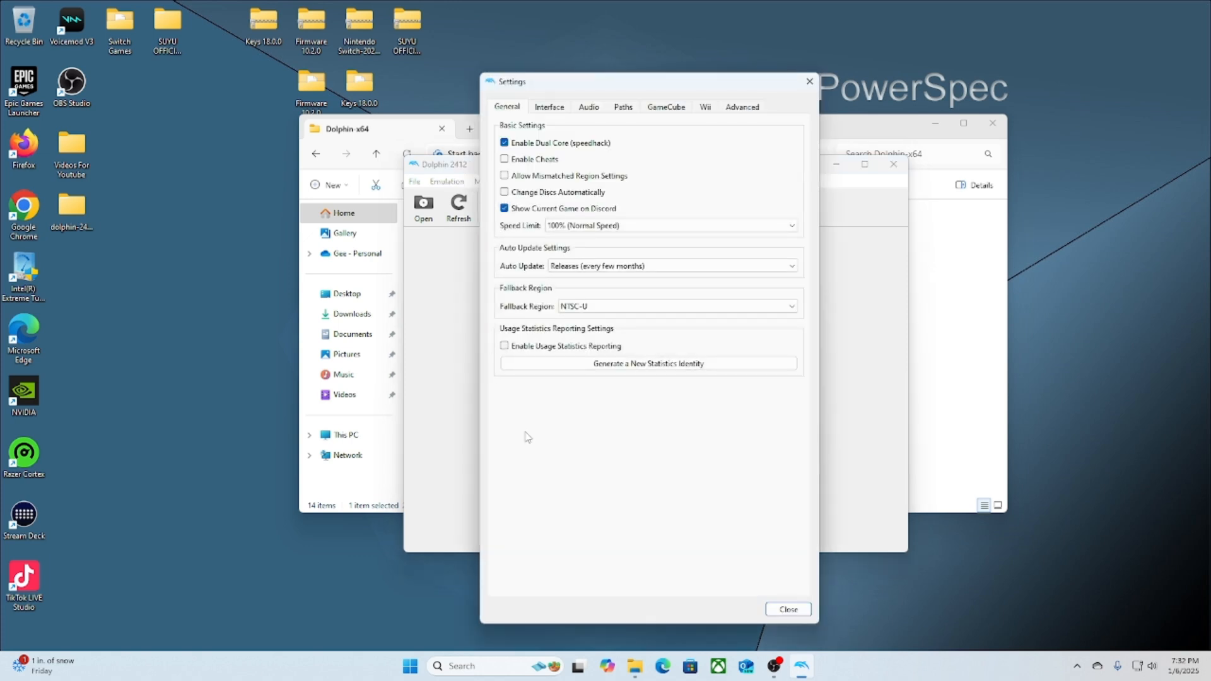
left_click(550, 106)
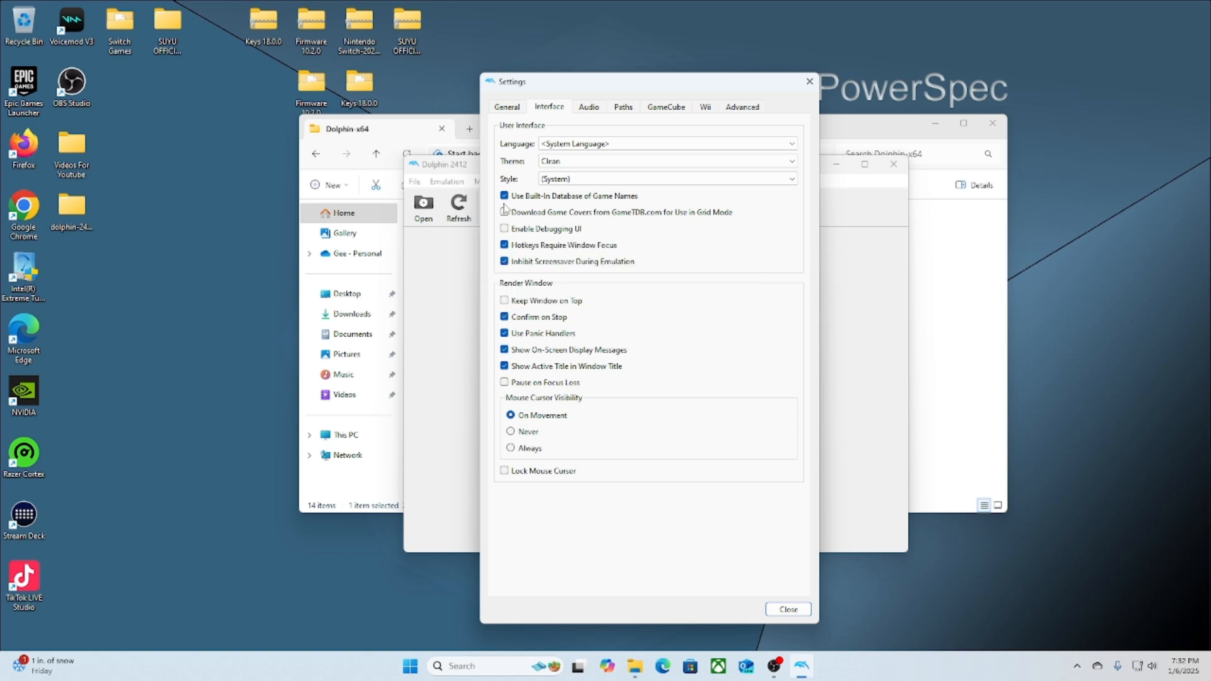
mouse_move(513, 215)
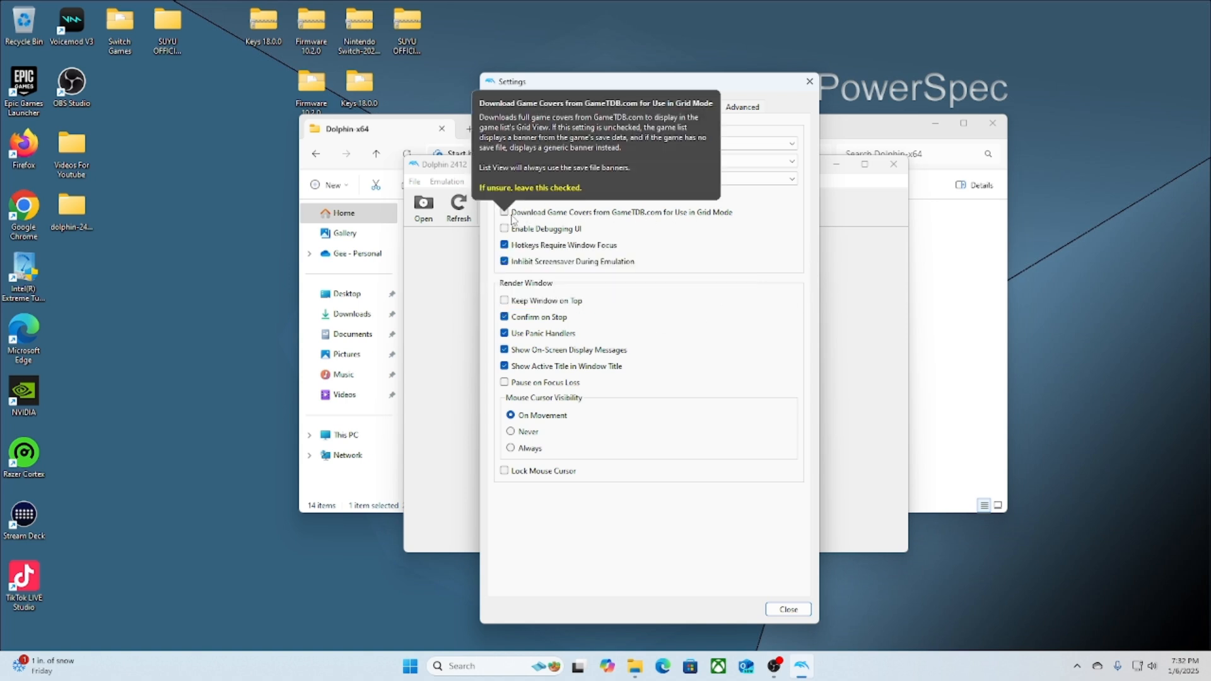
left_click(502, 212)
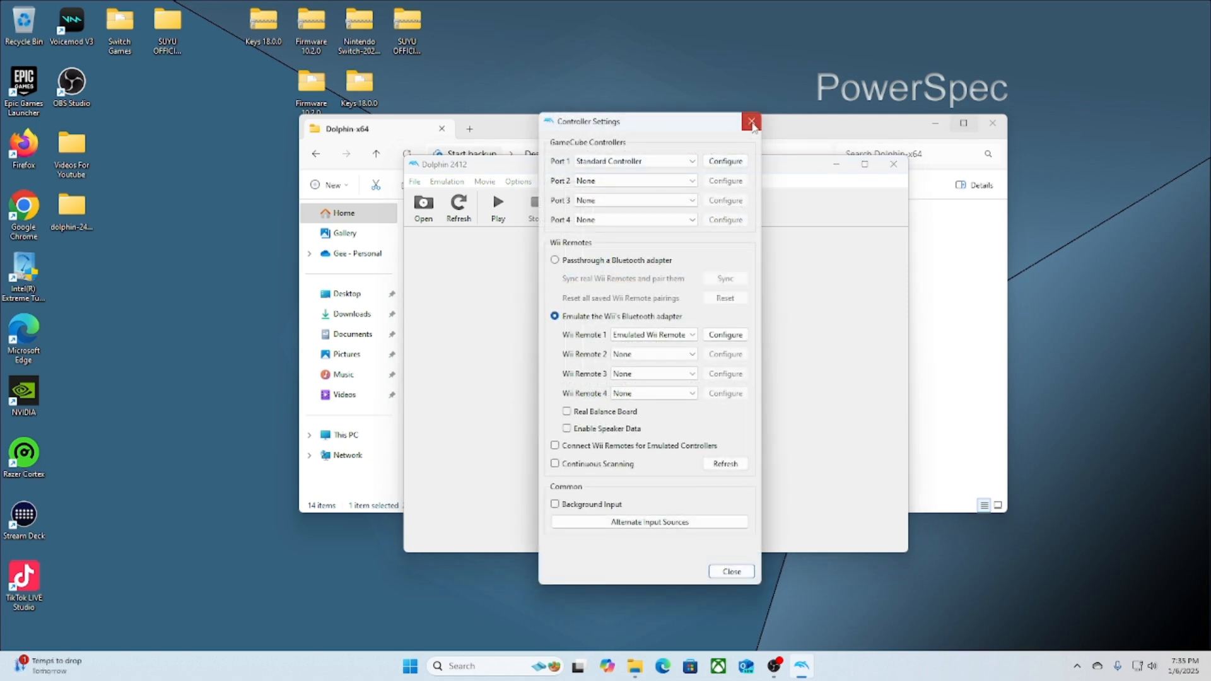
Step: Close the controller settings, reopen them once, and close them again
left_click(751, 121)
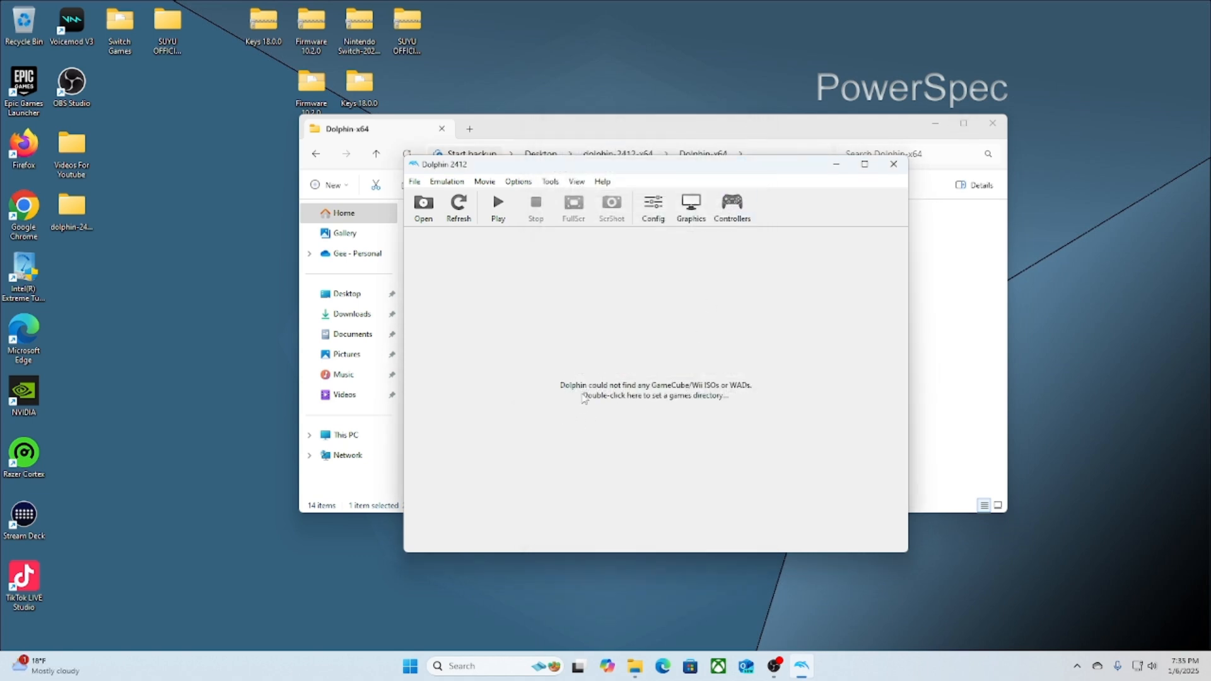
mouse_move(638, 371)
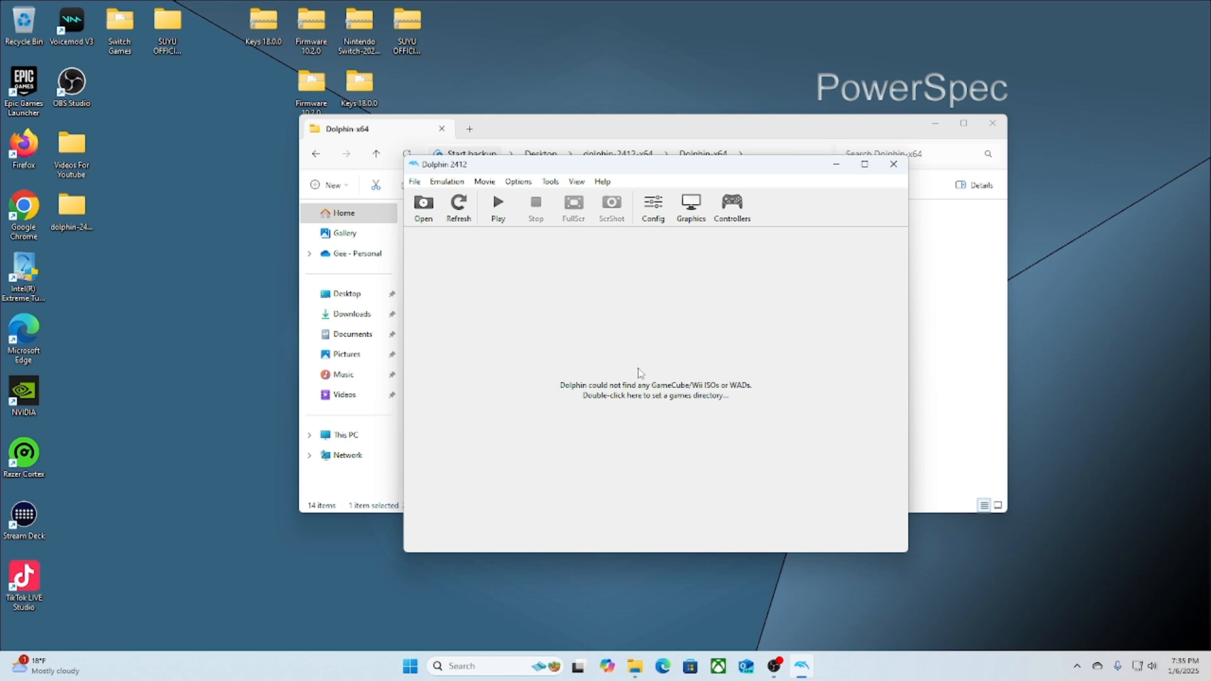
left_click(732, 204)
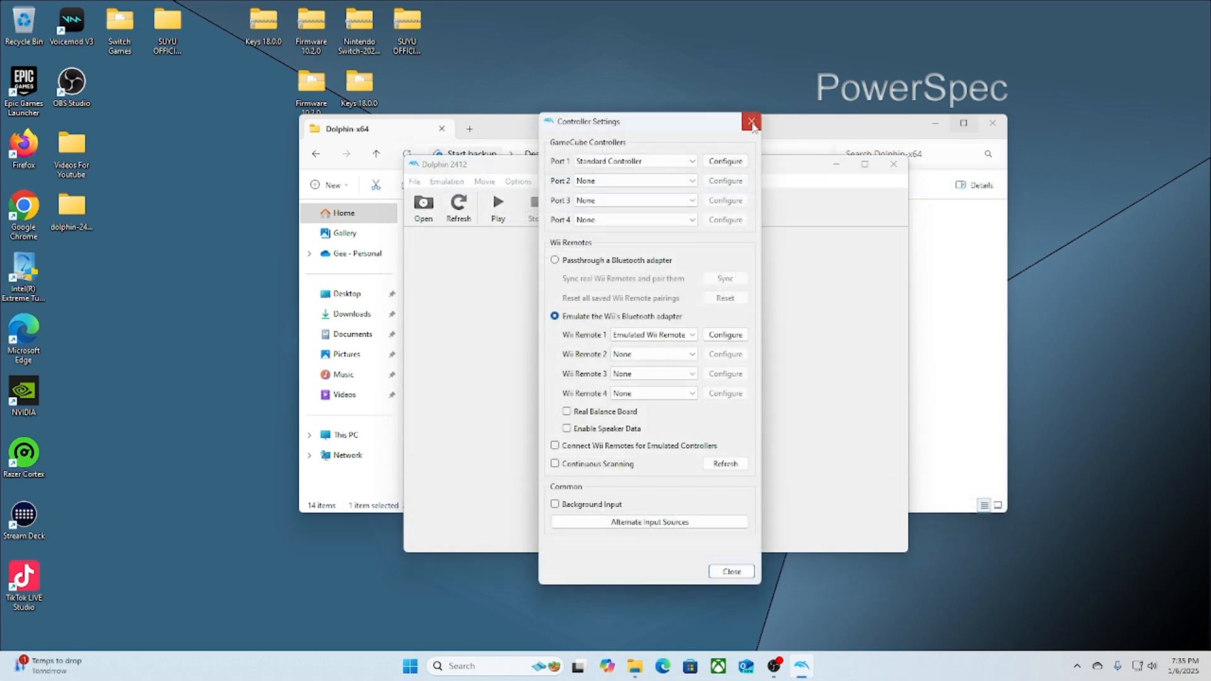
left_click(751, 122)
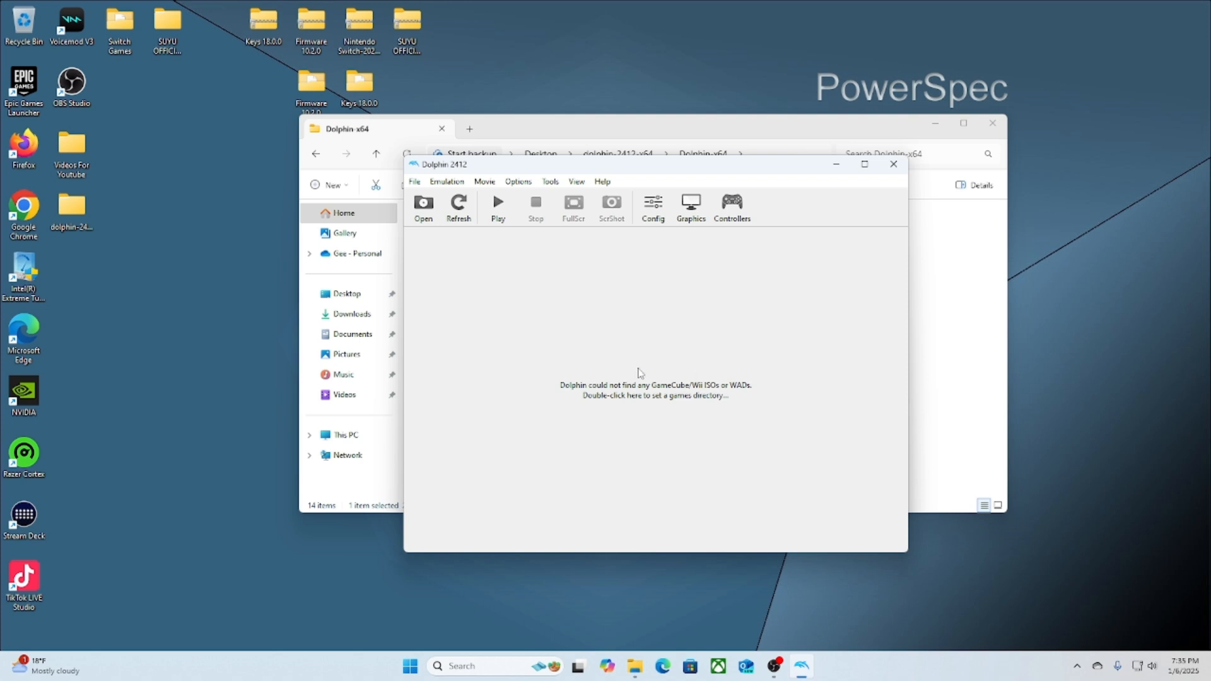
Step: Choose the Desktop's Wii Games folder as the games directory
double_click(651, 396)
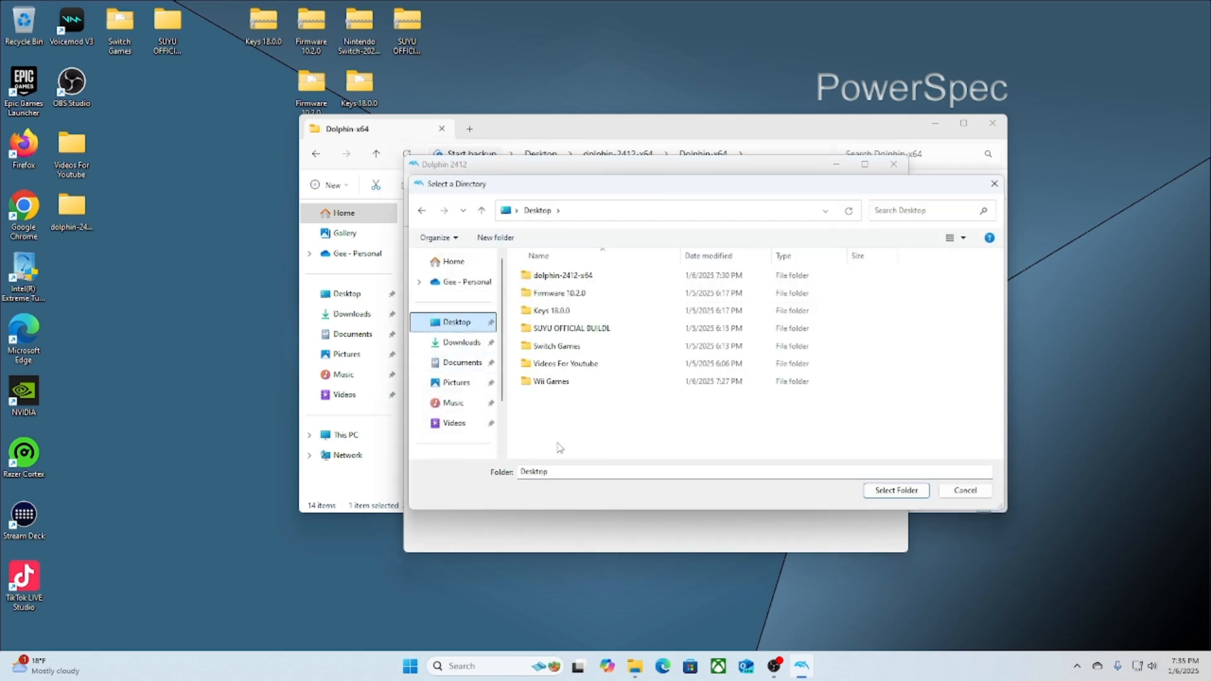
left_click(550, 381)
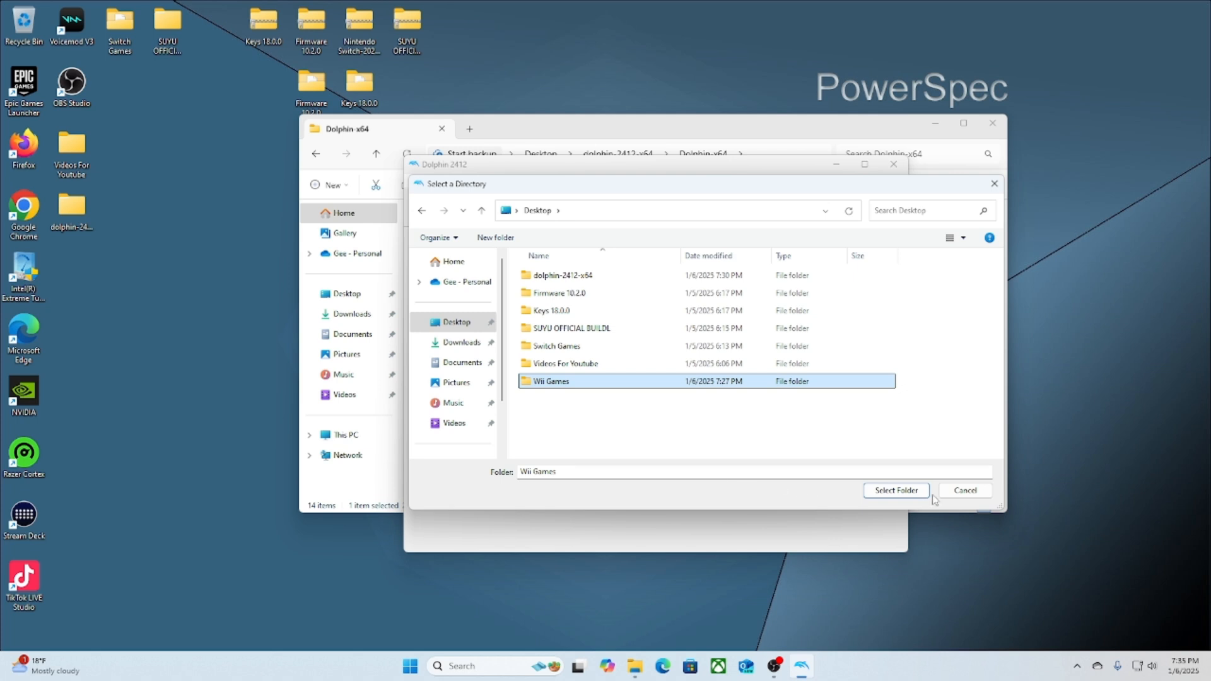
left_click(896, 489)
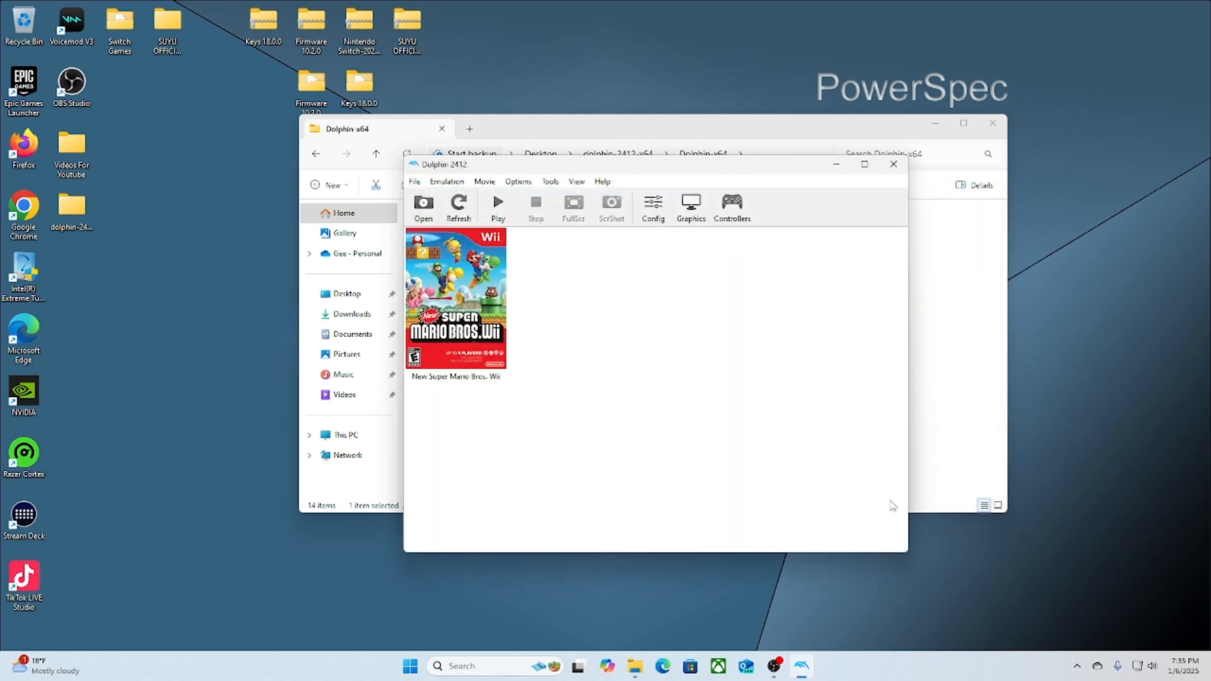
mouse_move(841, 442)
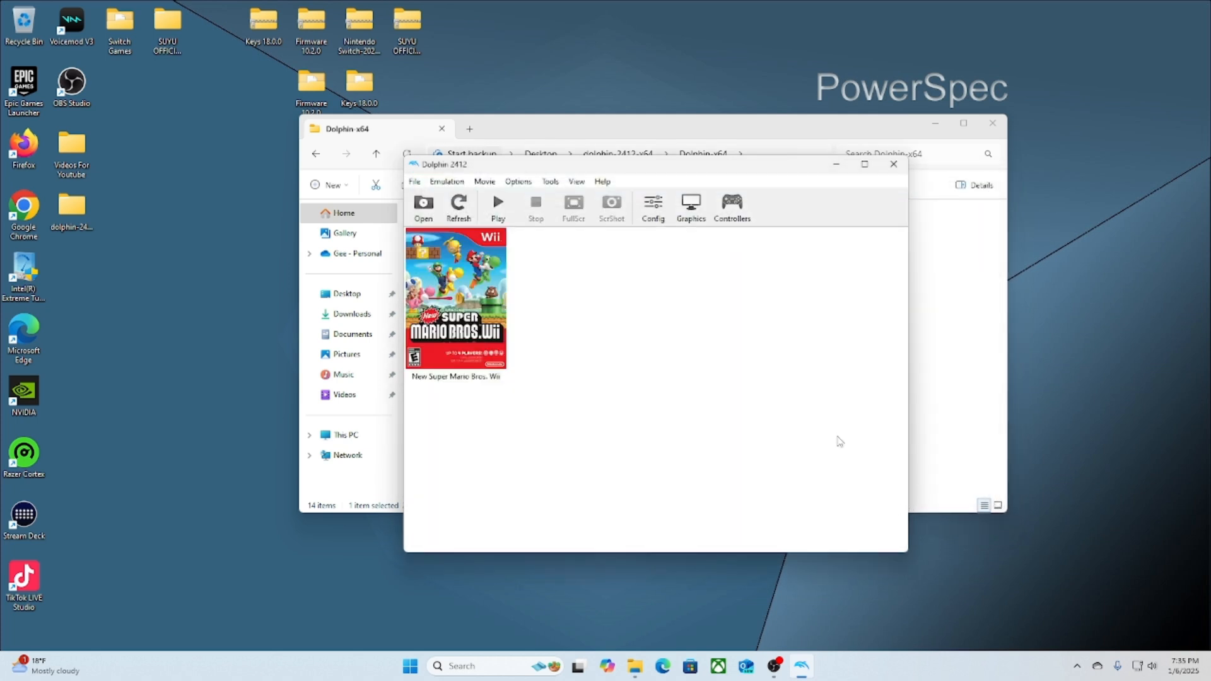
mouse_move(767, 404)
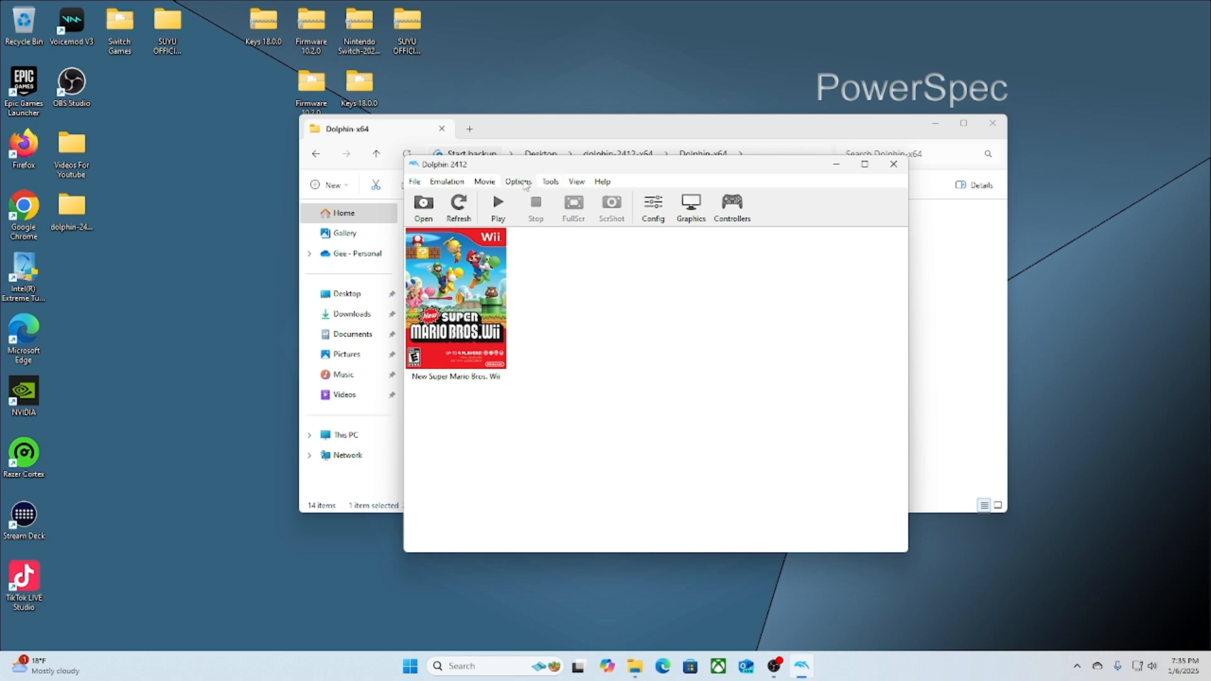
Step: Launch New Super Mario Bros. Wii from the game list after dismissing the Options menu
left_click(517, 182)
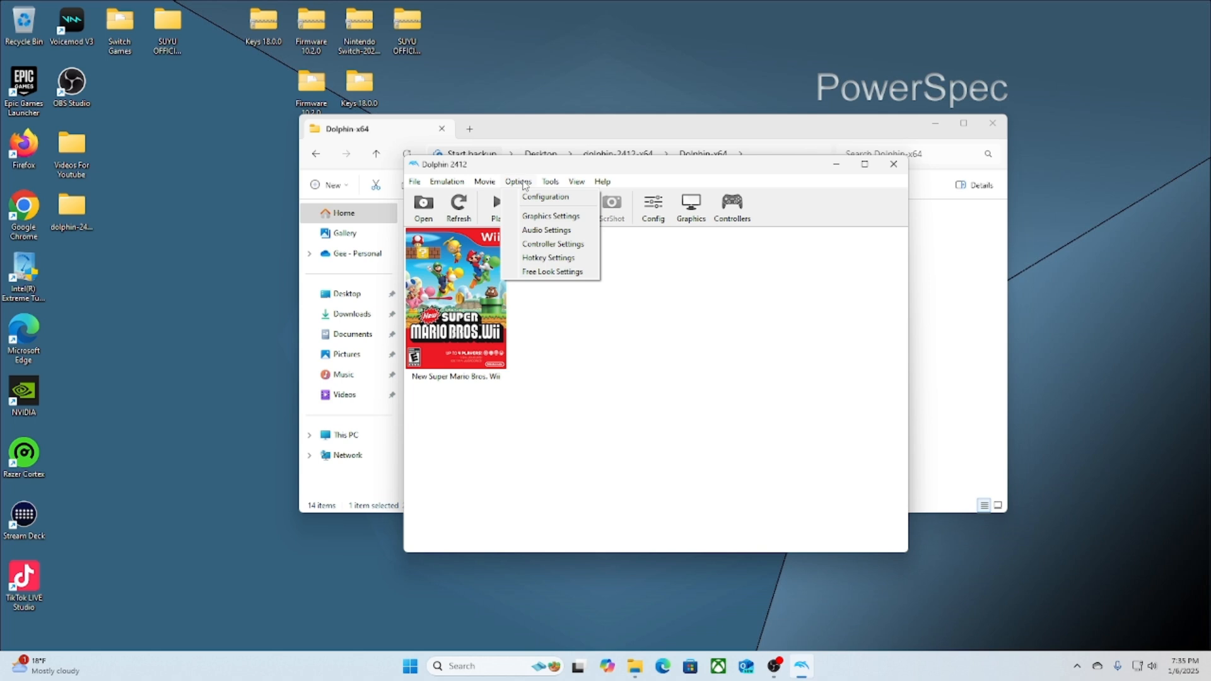
left_click(550, 182)
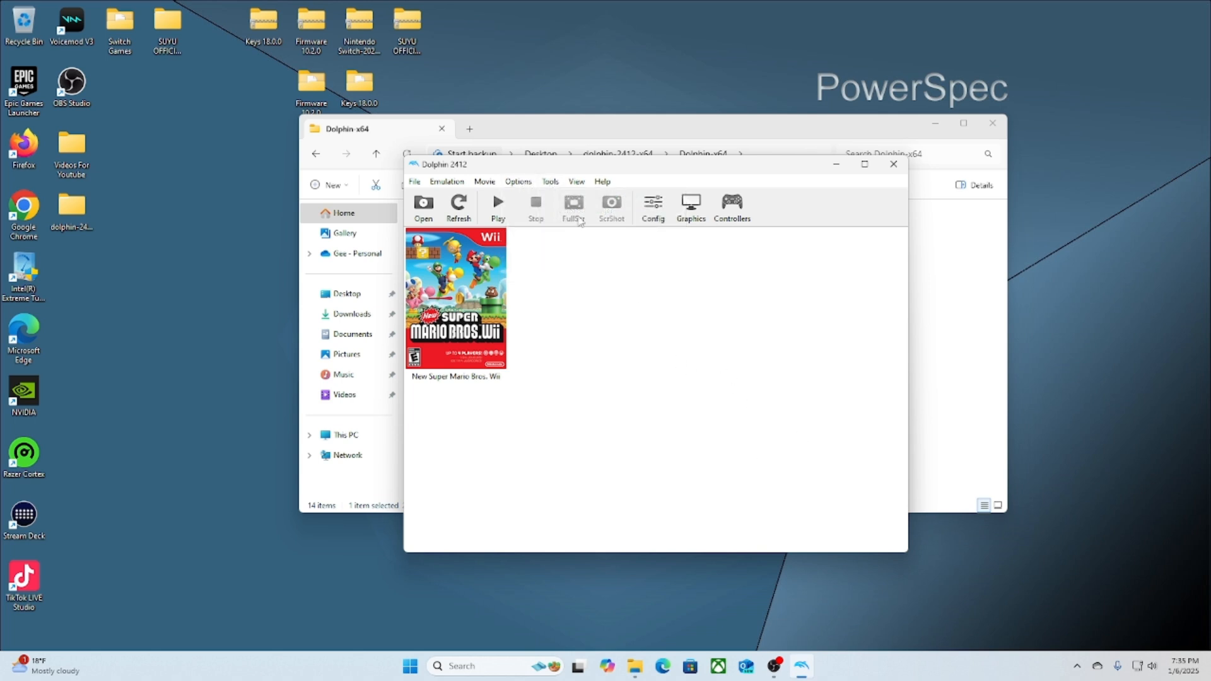
left_click(518, 182)
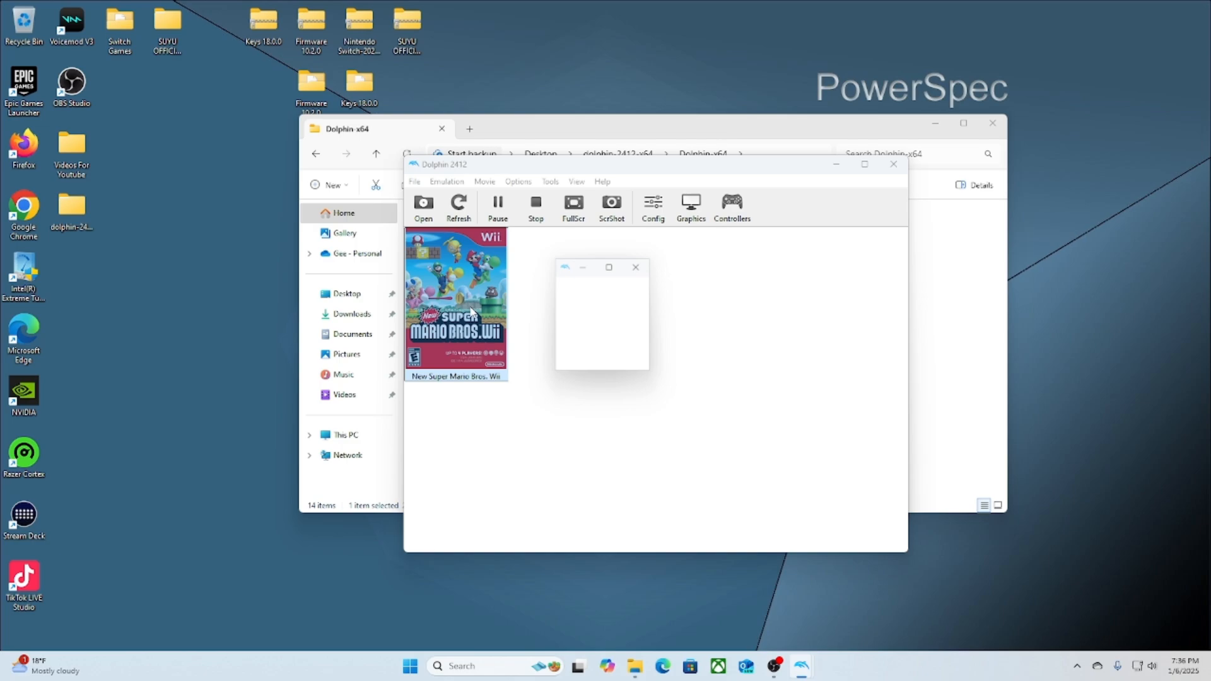
double_click(456, 311)
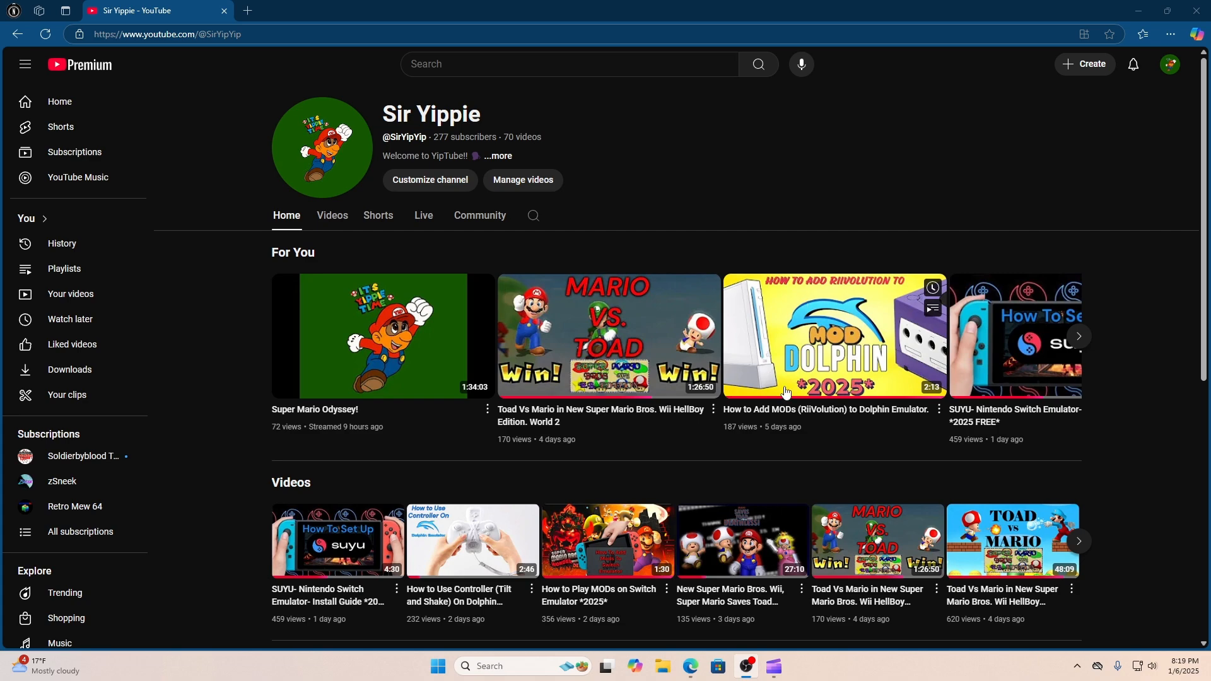
mouse_move(909, 394)
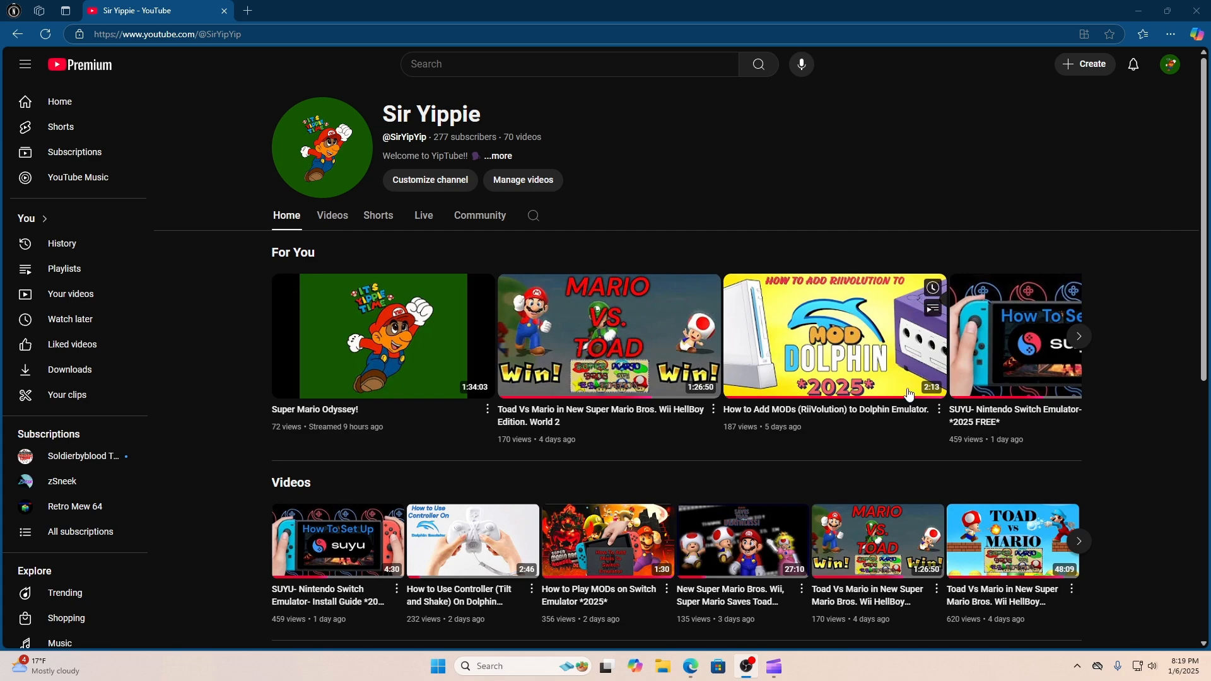
Step: Start playing the 'How to Add MODs (RiiVolution) to Dolphin Emulator' video from the channel page
left_click(836, 336)
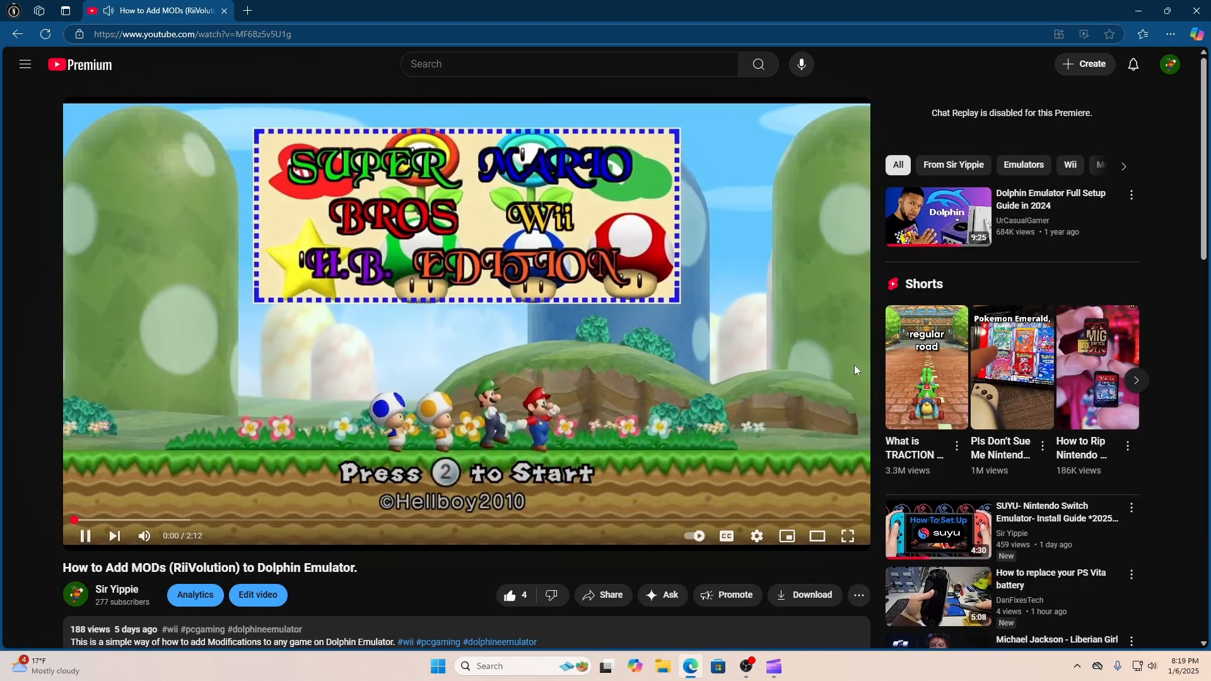
left_click(847, 535)
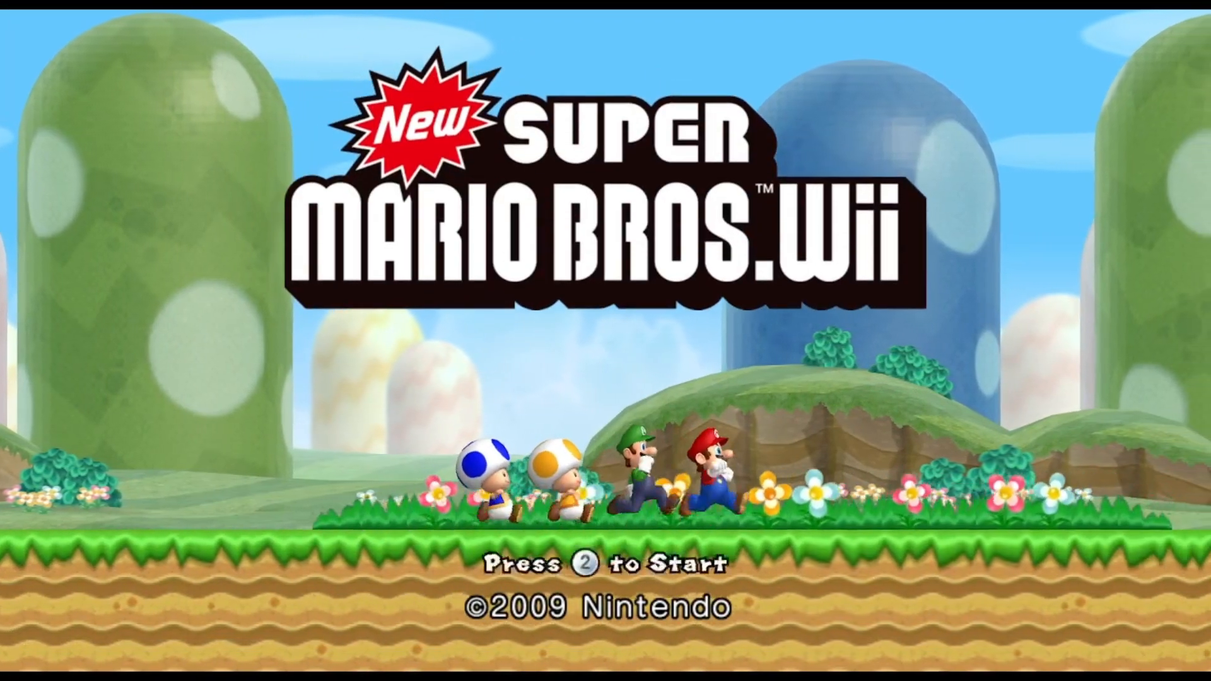